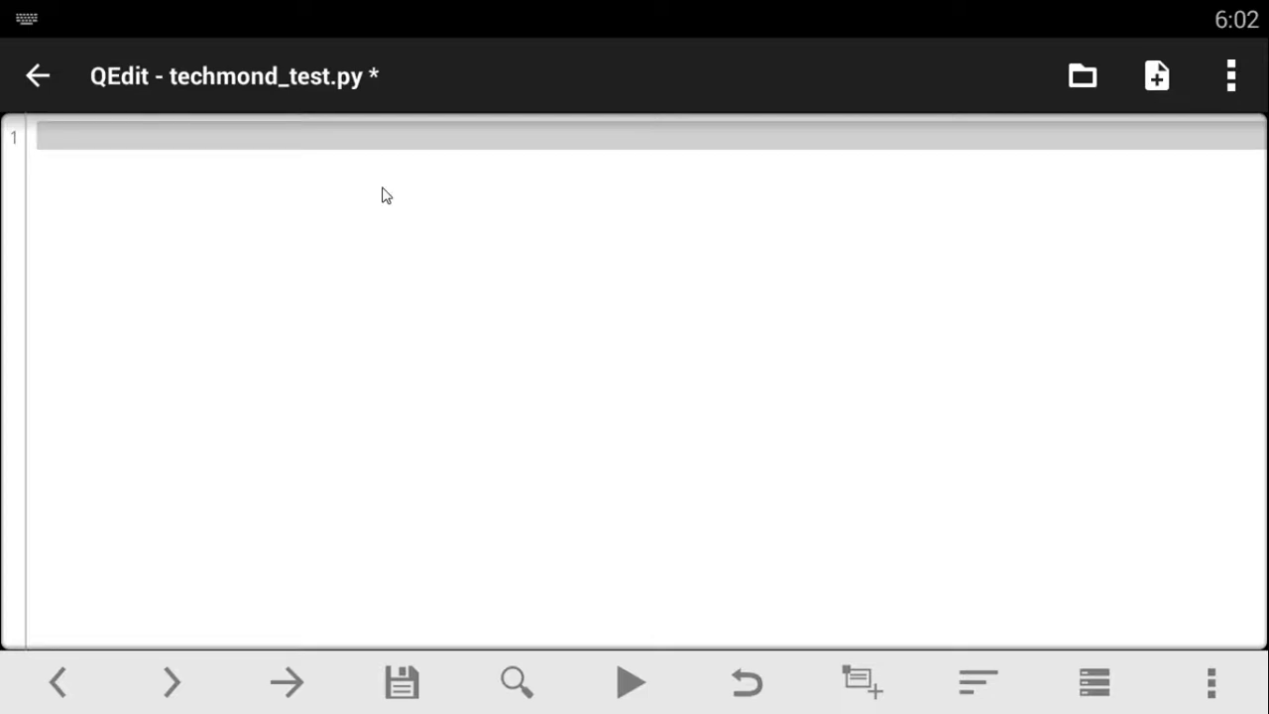
pyautogui.moveTo(190, 157)
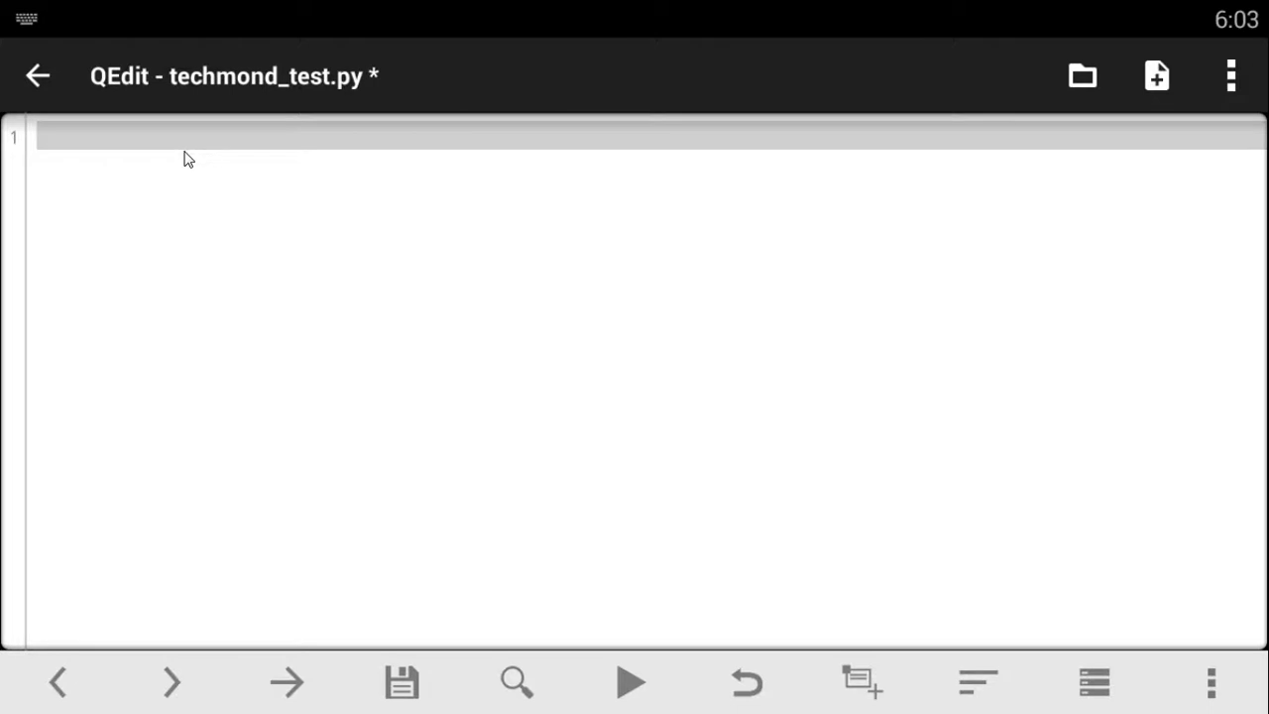
pyautogui.moveTo(186, 136)
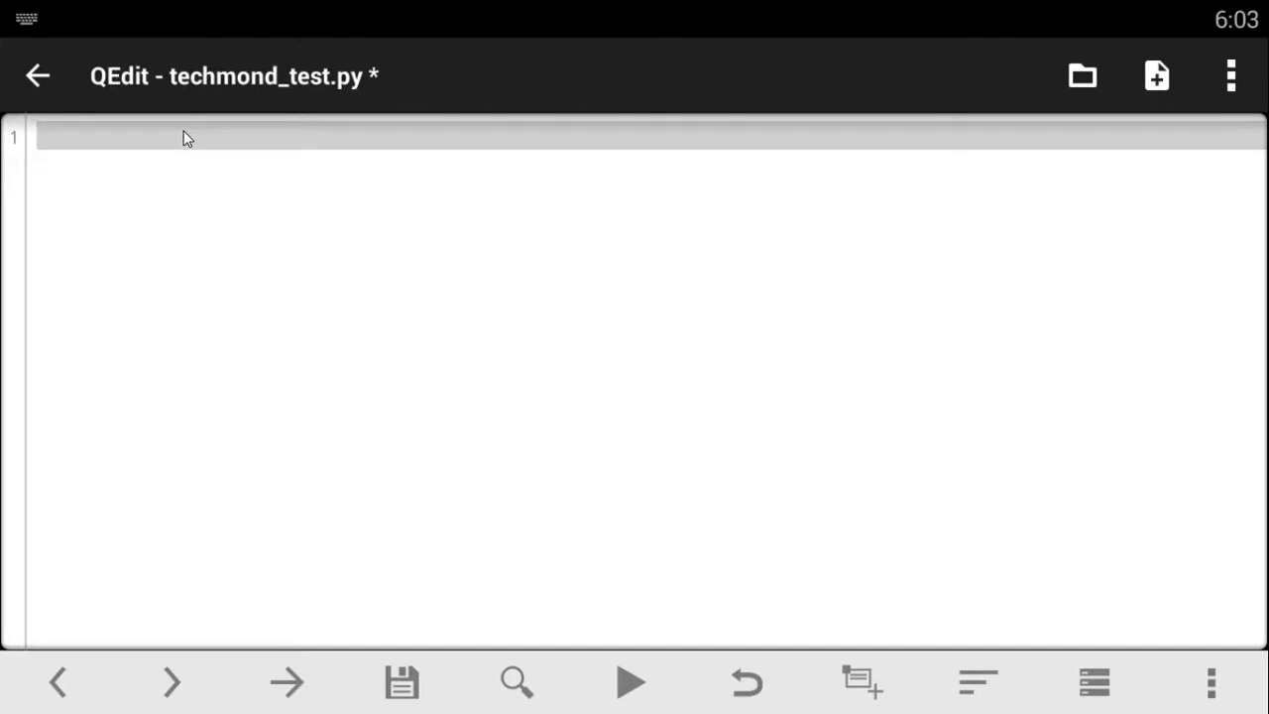
# Step: Write the function header def printout(): on line 1
pyautogui.write('d')
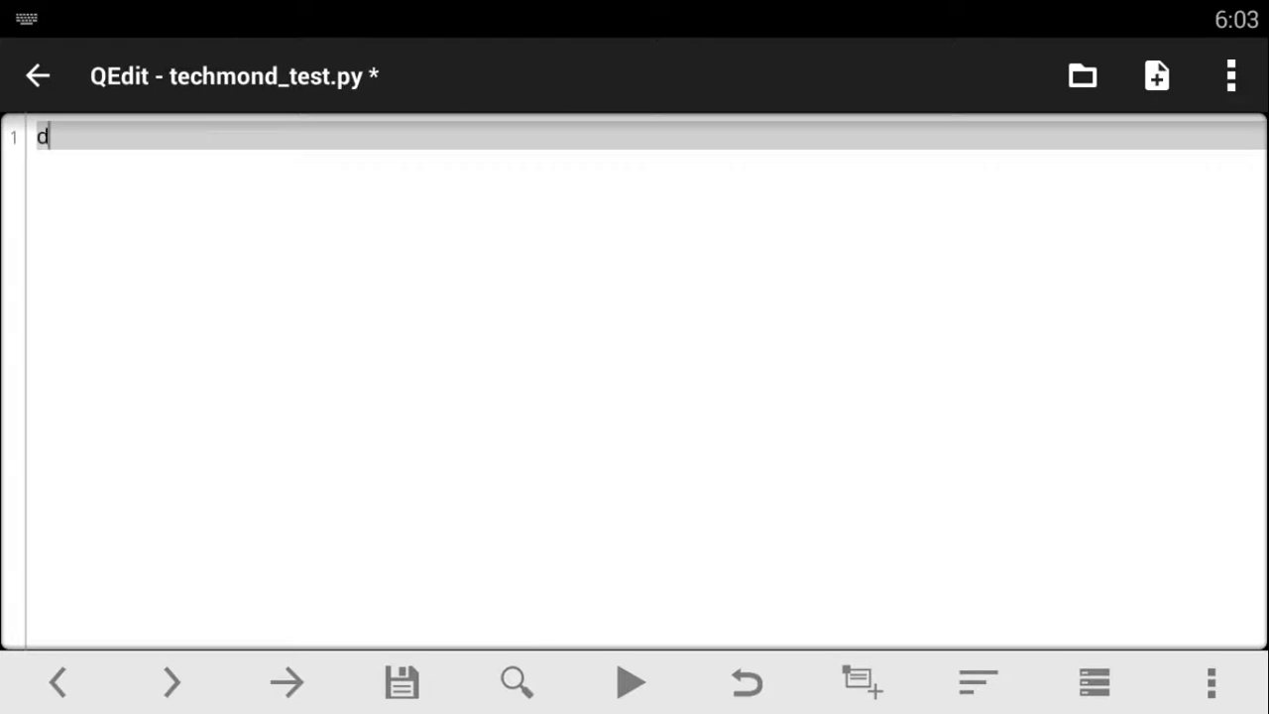
pyautogui.write('ef')
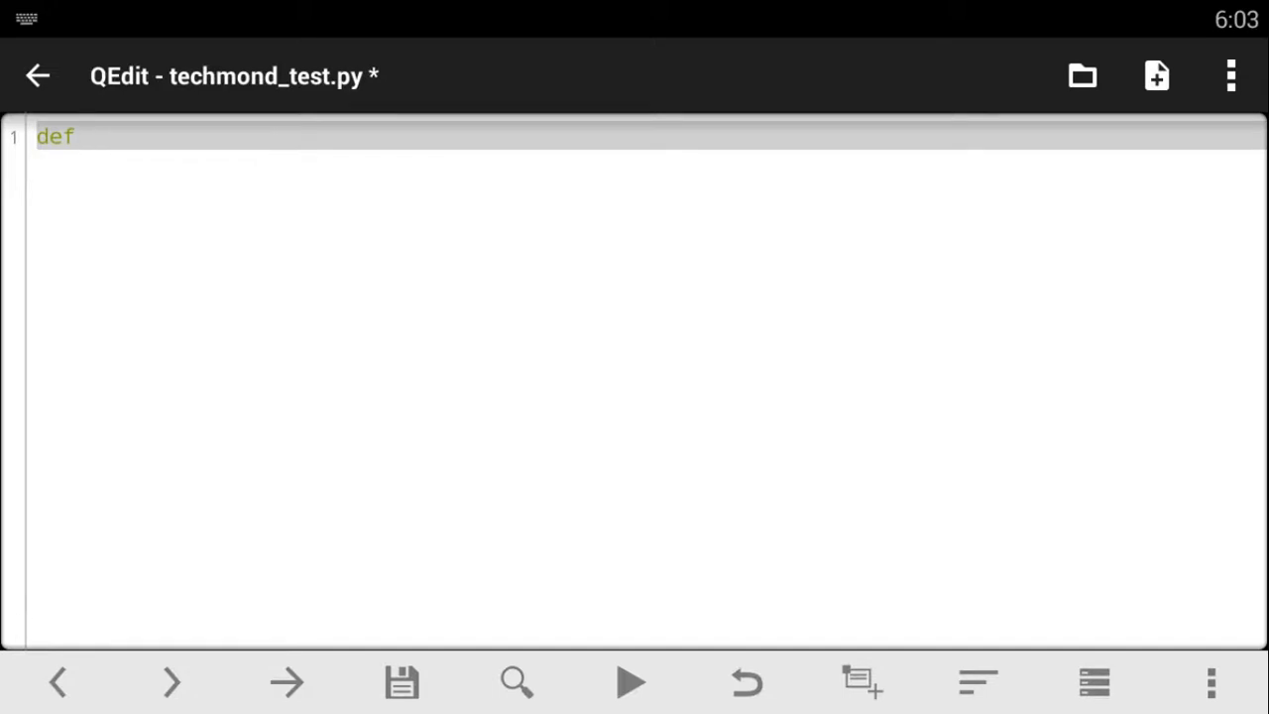
pyautogui.write('print')
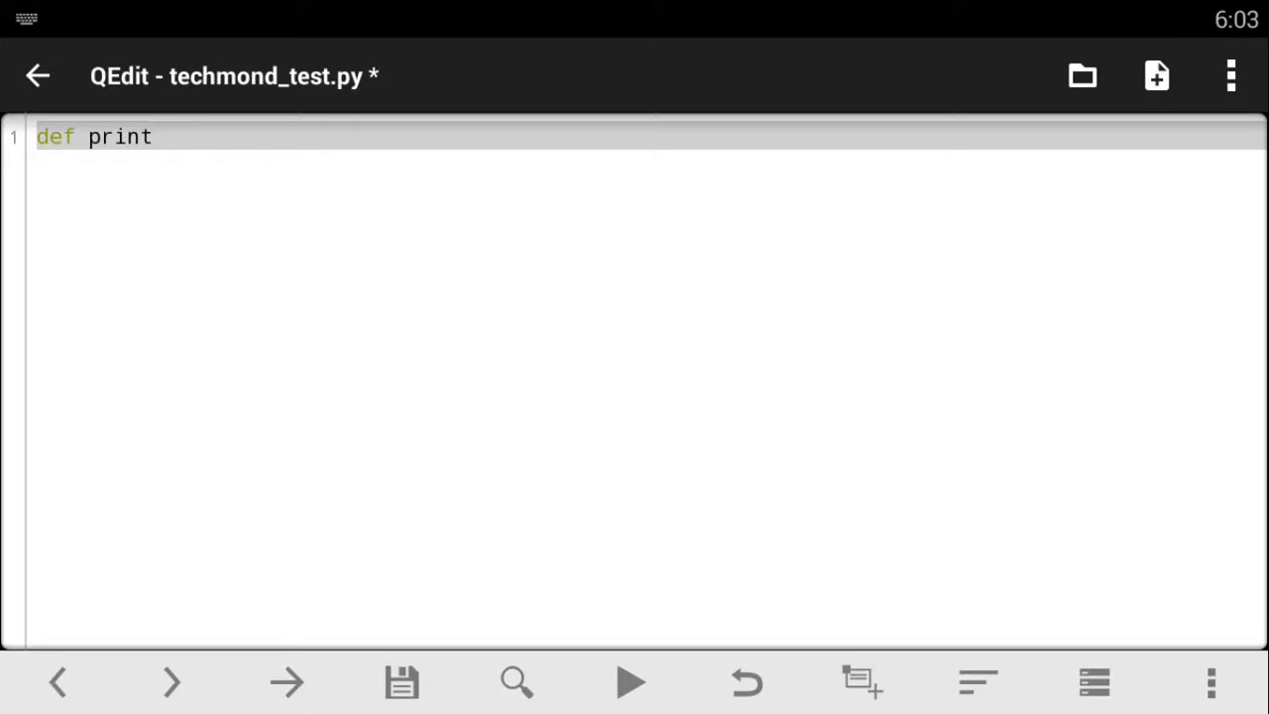
pyautogui.write('out')
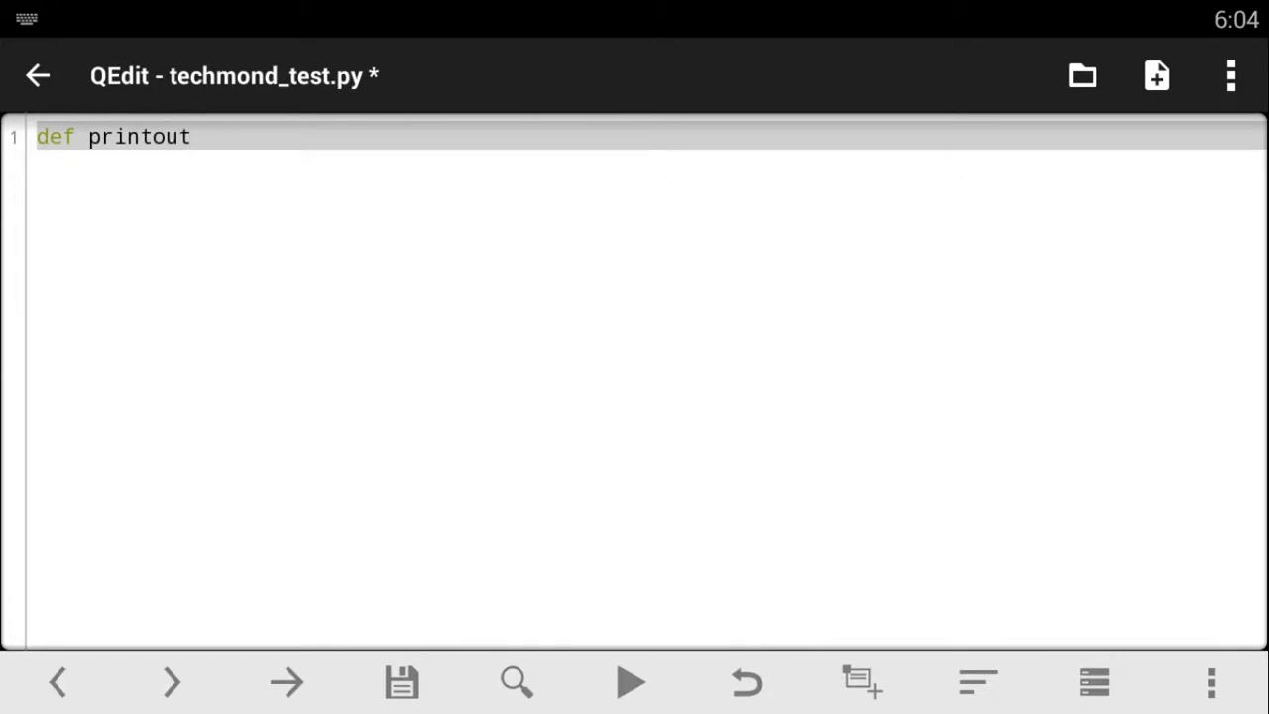
pyautogui.write('(')
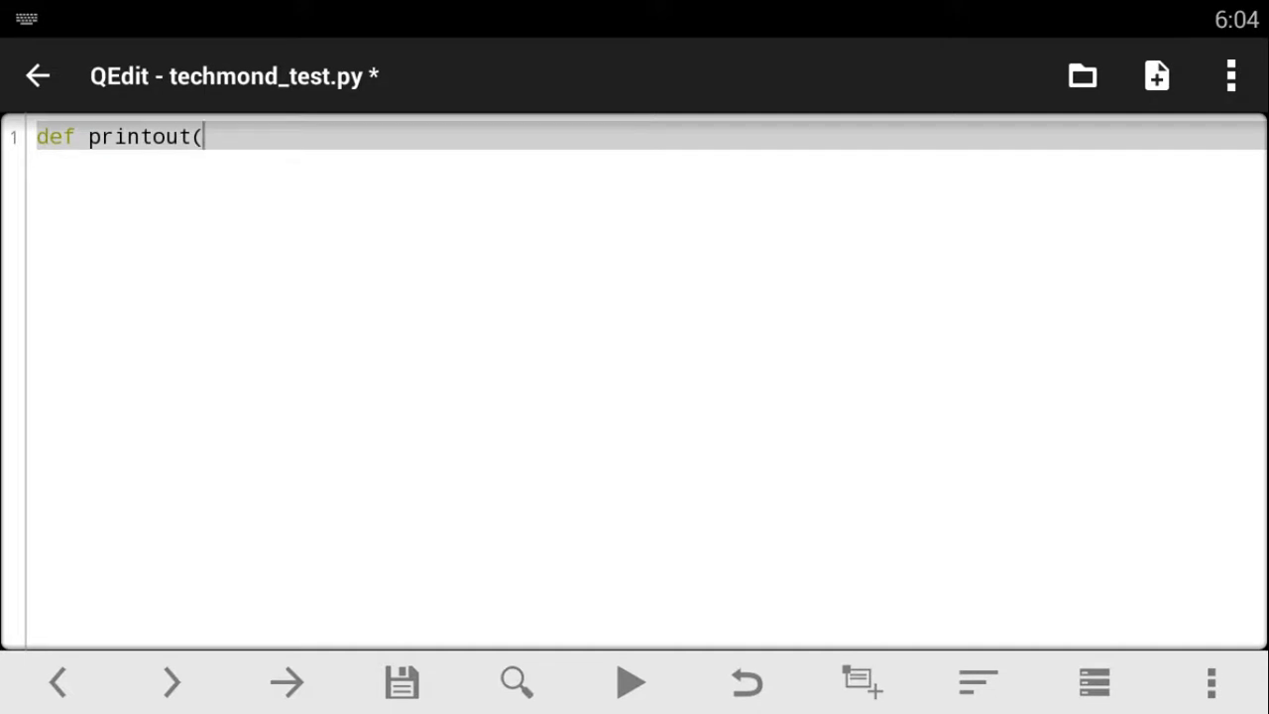
pyautogui.write(')')
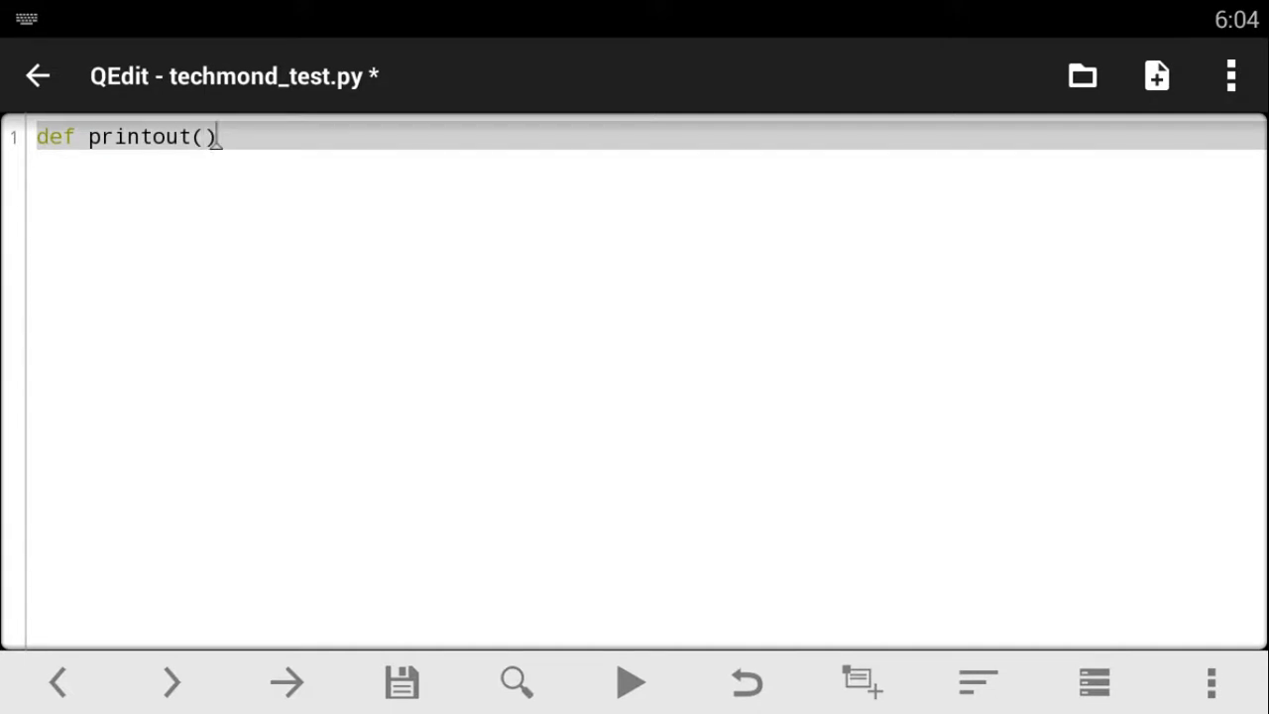
pyautogui.write(':')
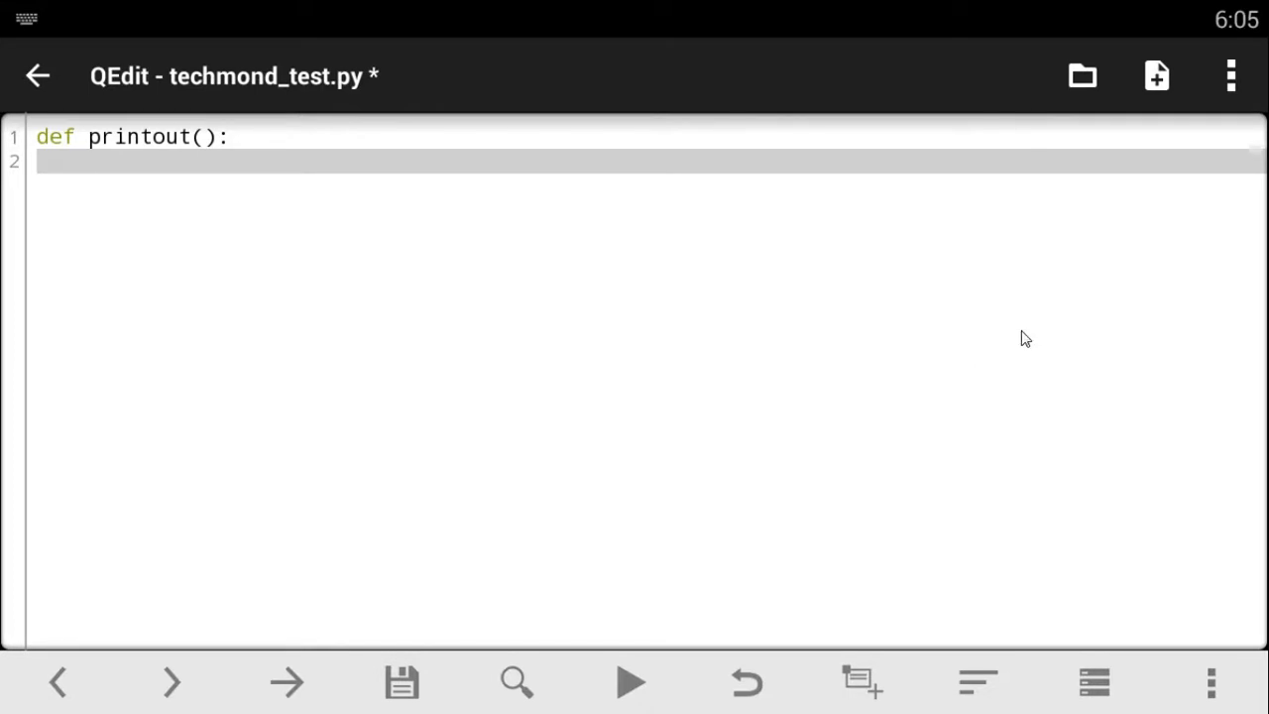
pyautogui.moveTo(222, 177)
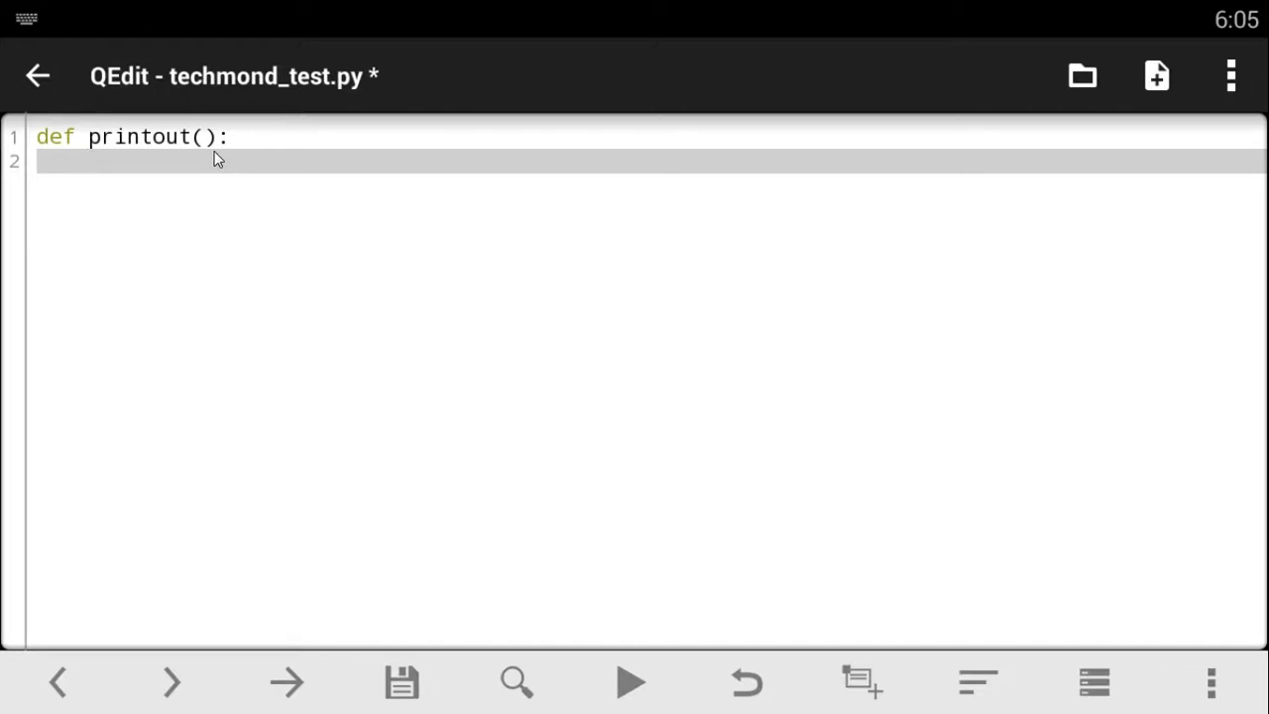
# Step: Write the body line print('i have been prnted out!') inside printout()
pyautogui.write('print')
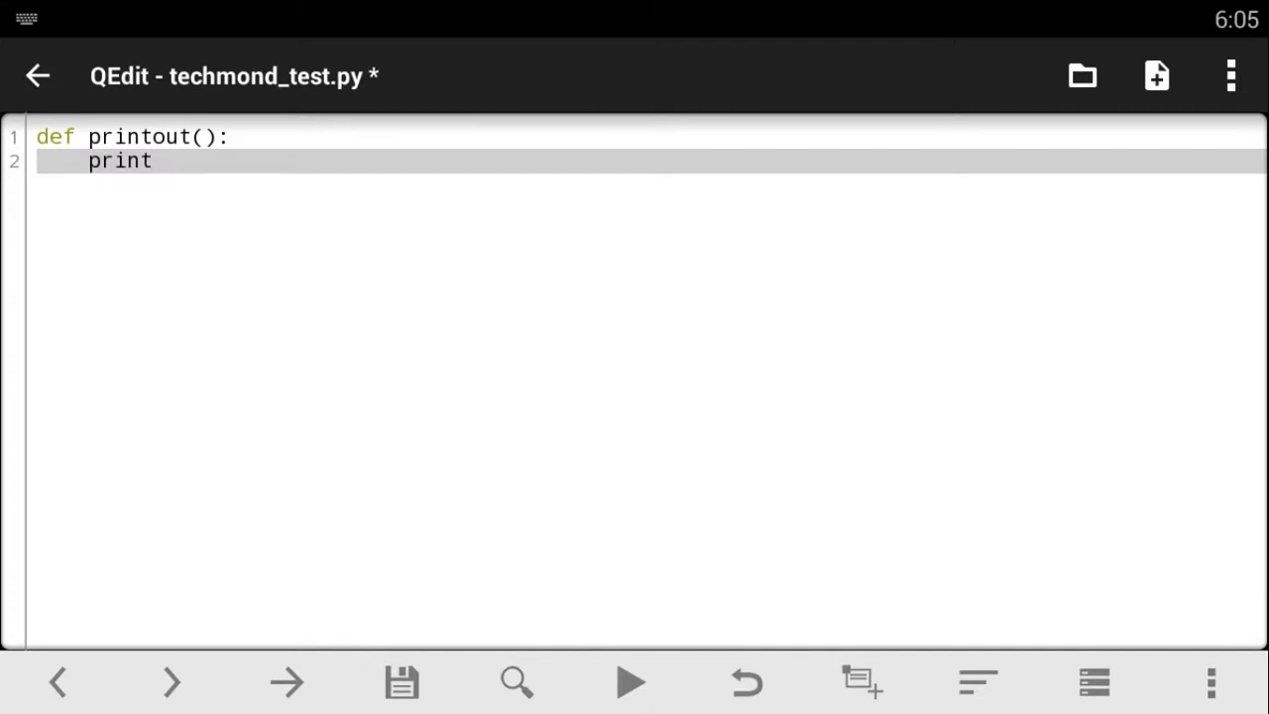
pyautogui.write("('')")
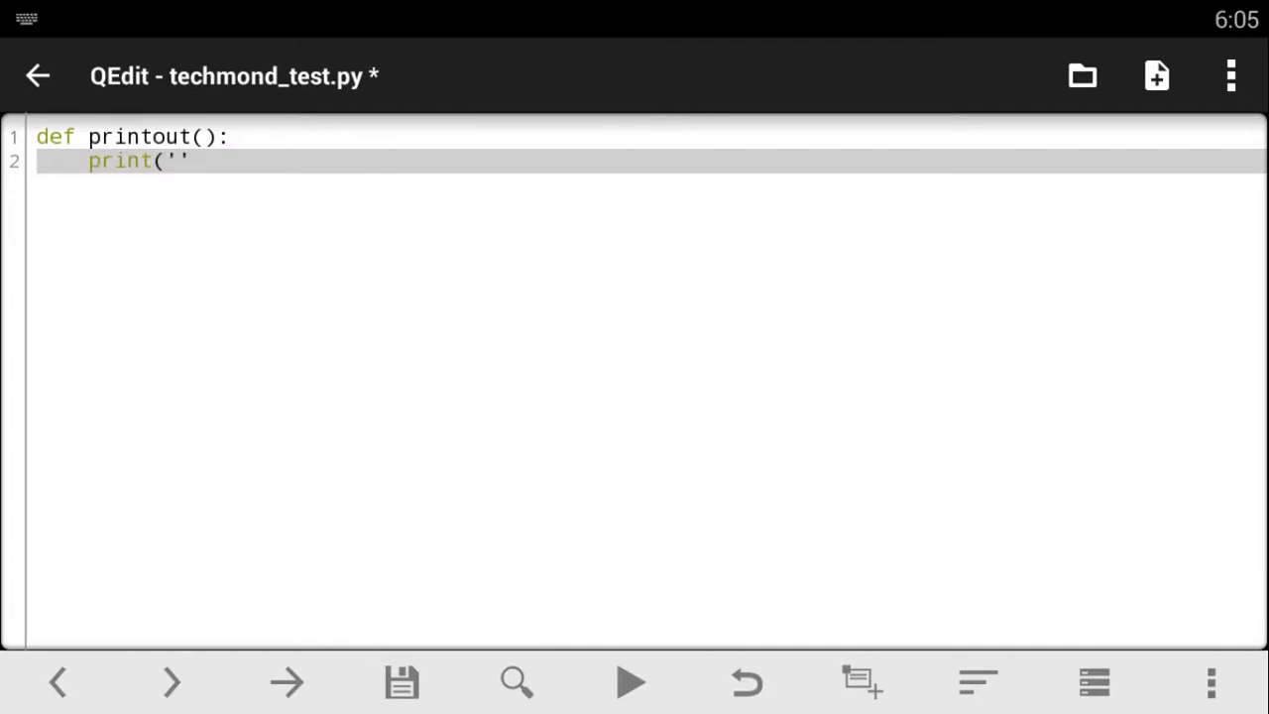
pyautogui.write('i')
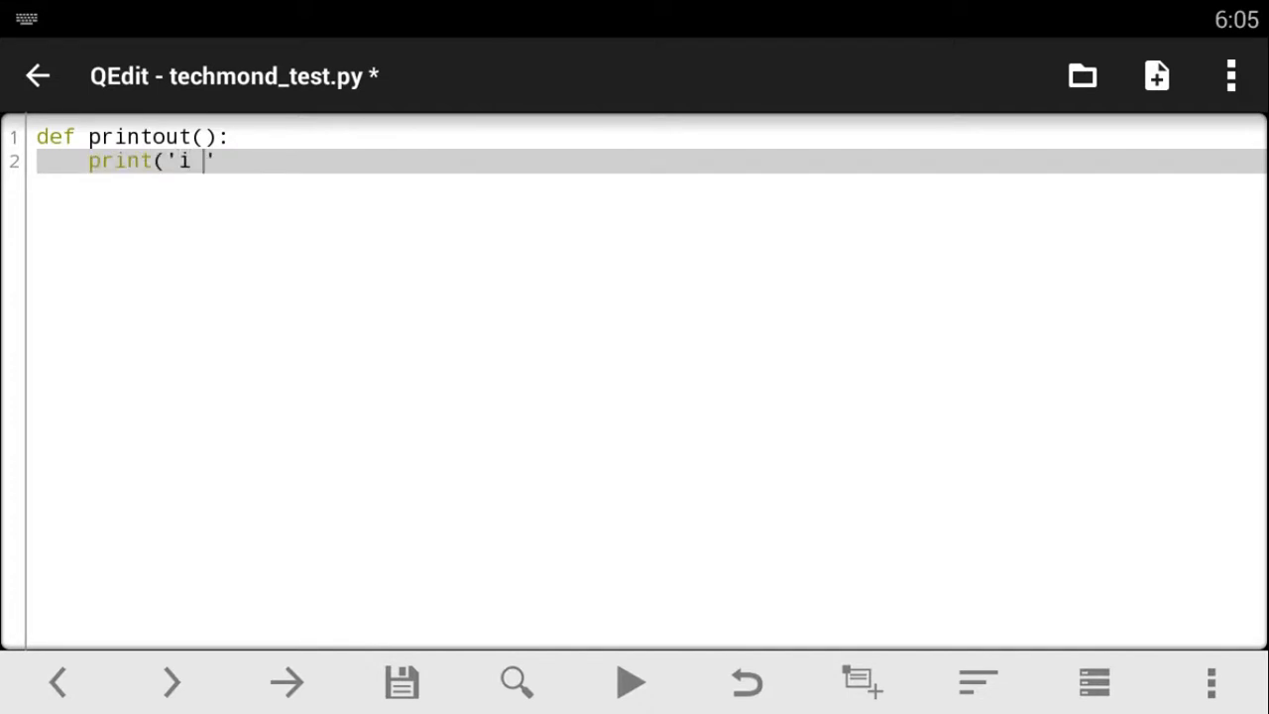
pyautogui.write('have')
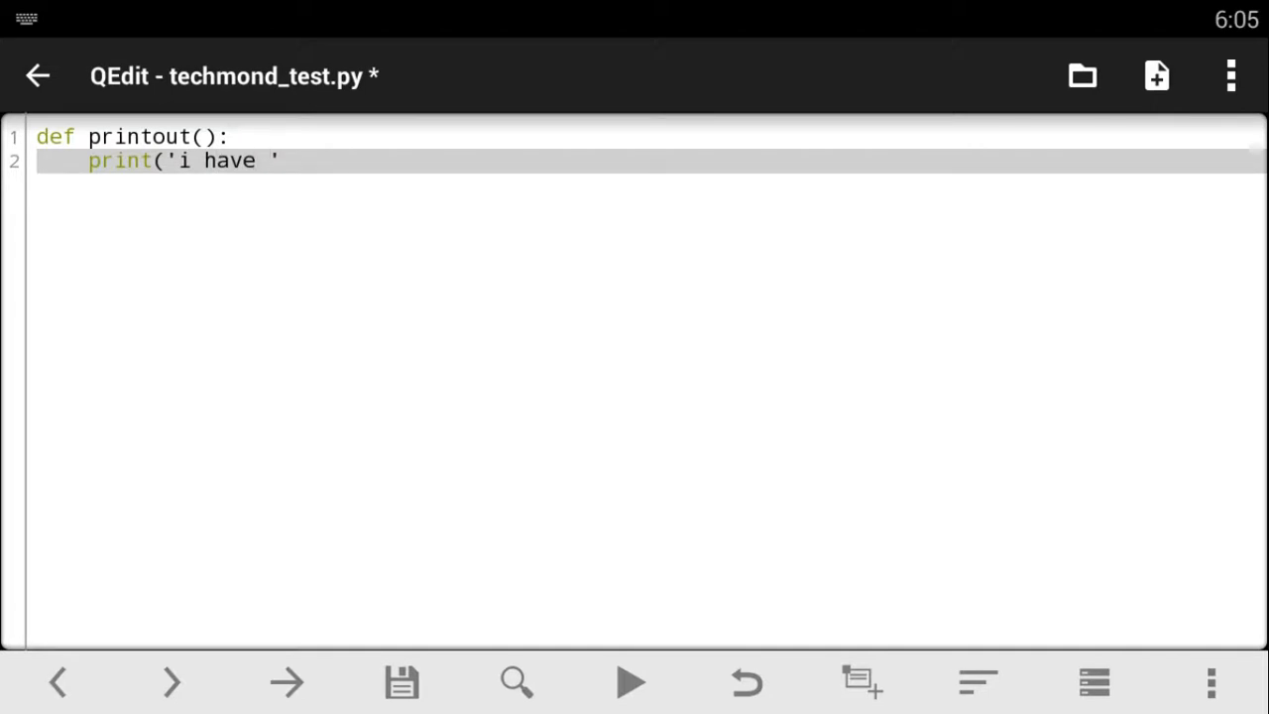
pyautogui.write('been prn')
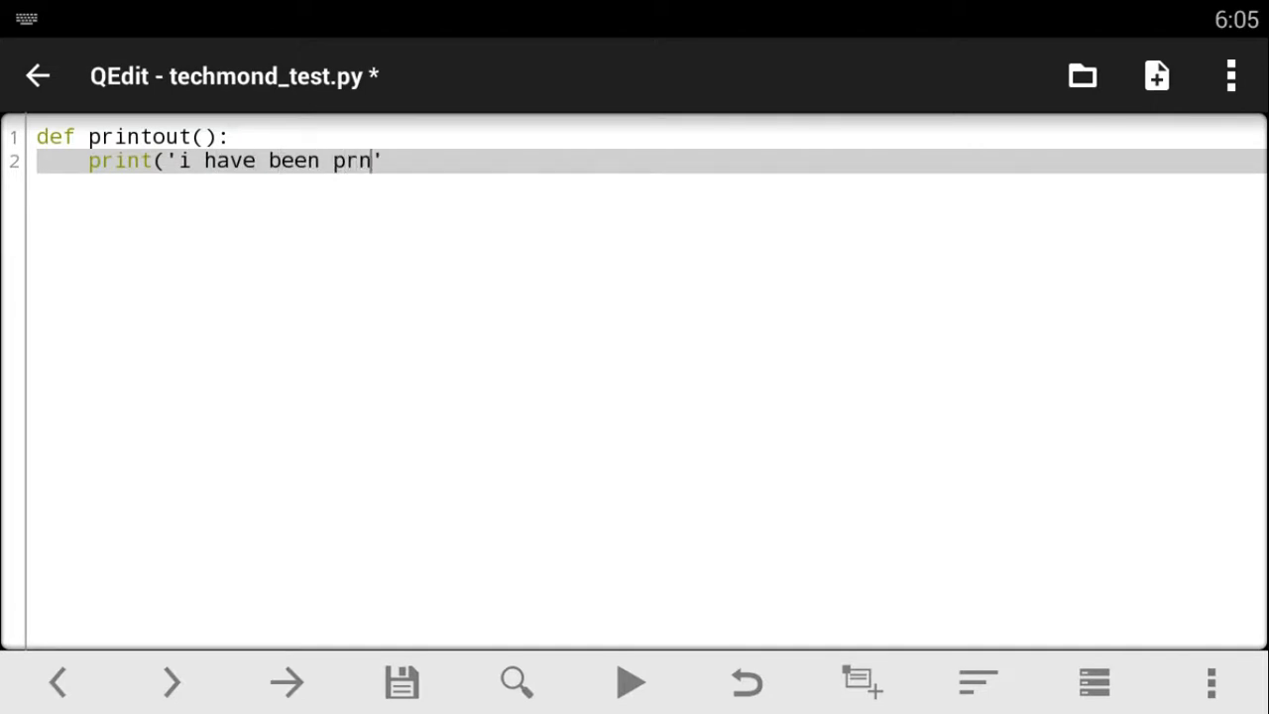
pyautogui.write("ted out'")
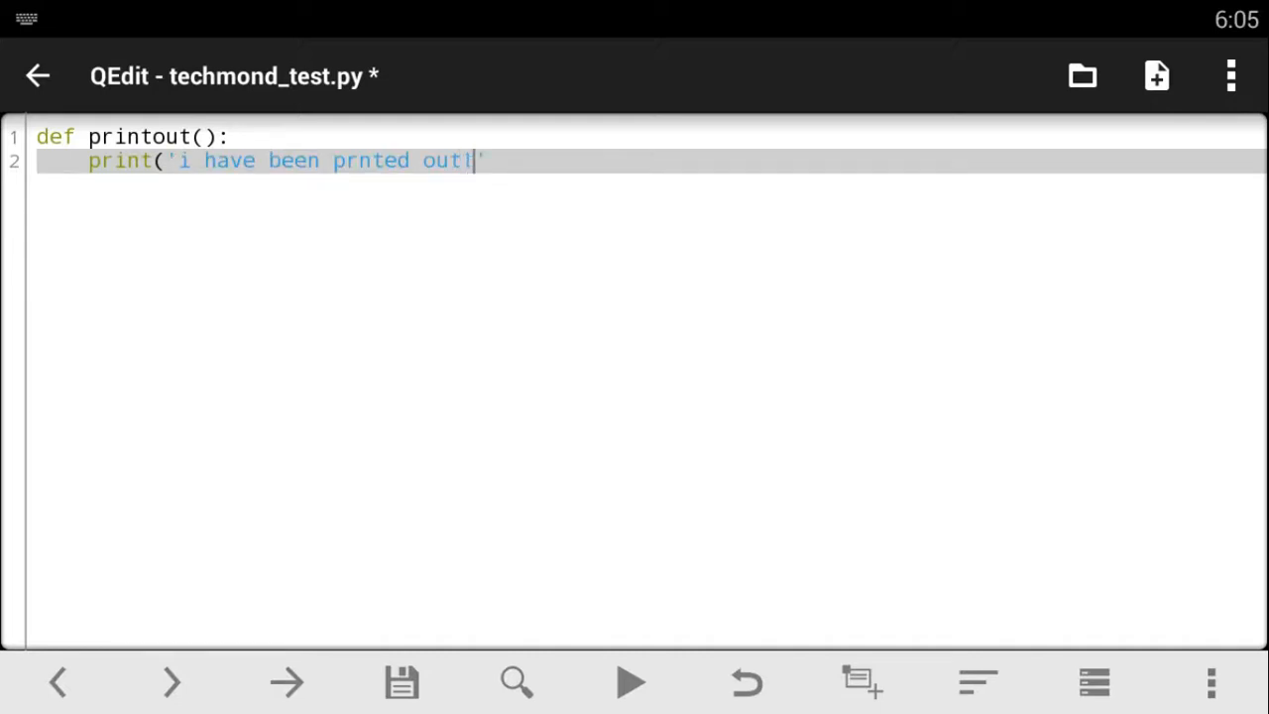
pyautogui.write("!')")
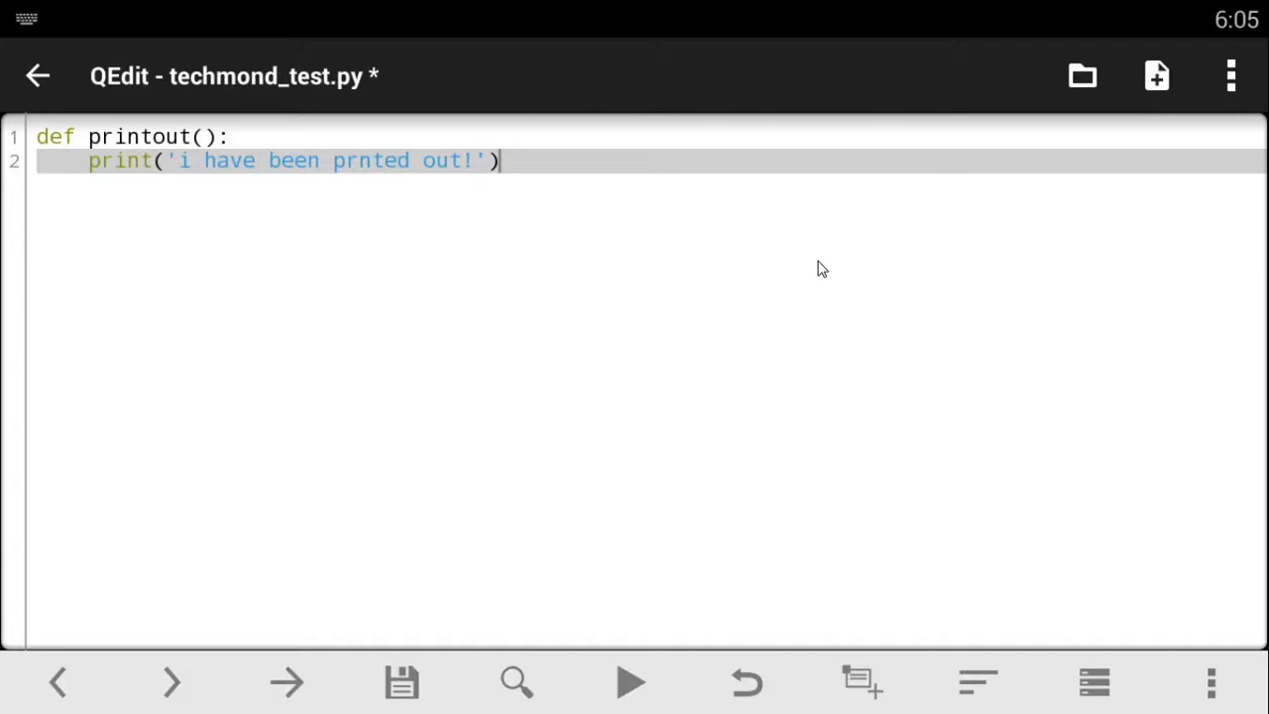
pyautogui.moveTo(611, 256)
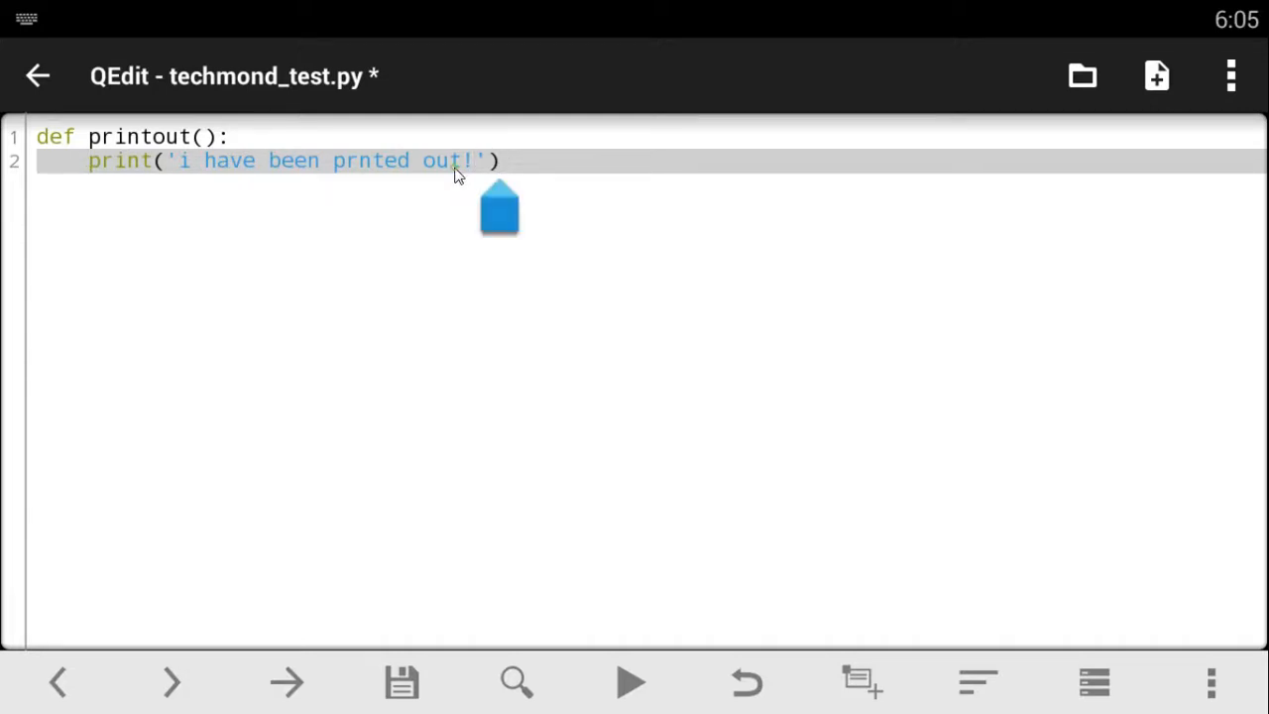
# Step: Adjust the selection on line 2 and dismiss it to continue onto a new third line
pyautogui.doubleClick(440, 161)
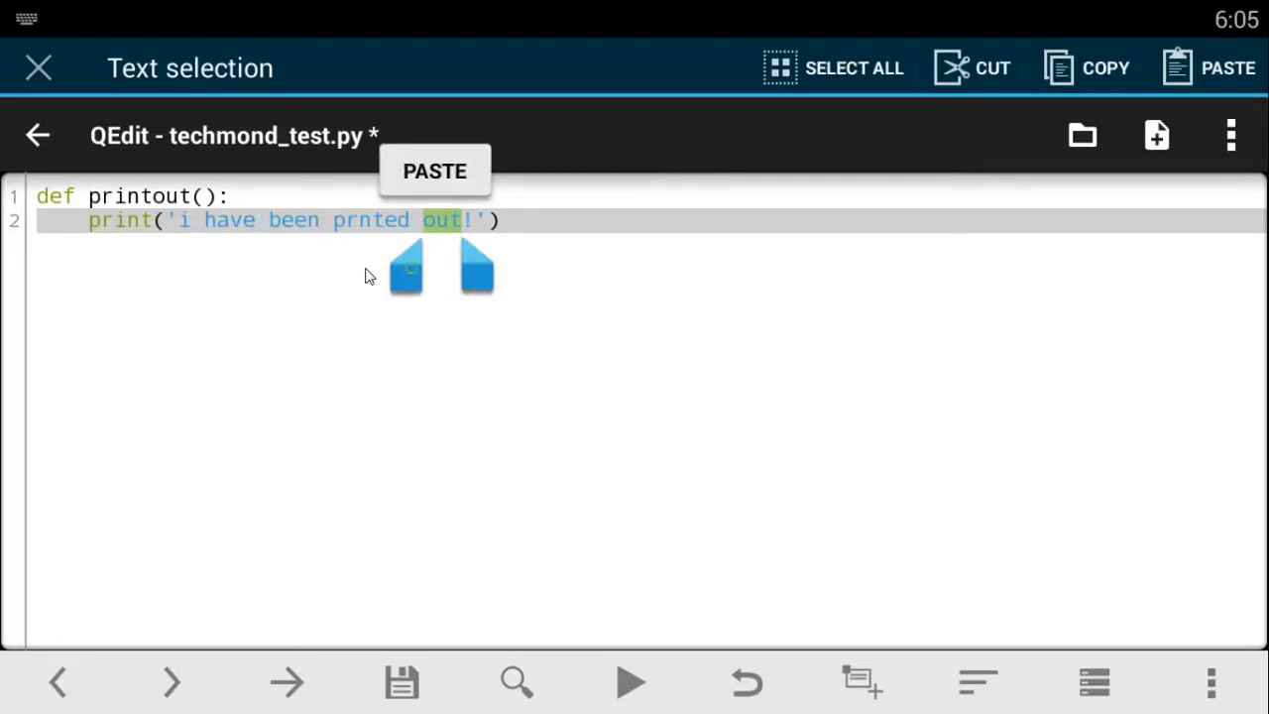
pyautogui.moveTo(406, 268); pyautogui.dragTo(109, 242)
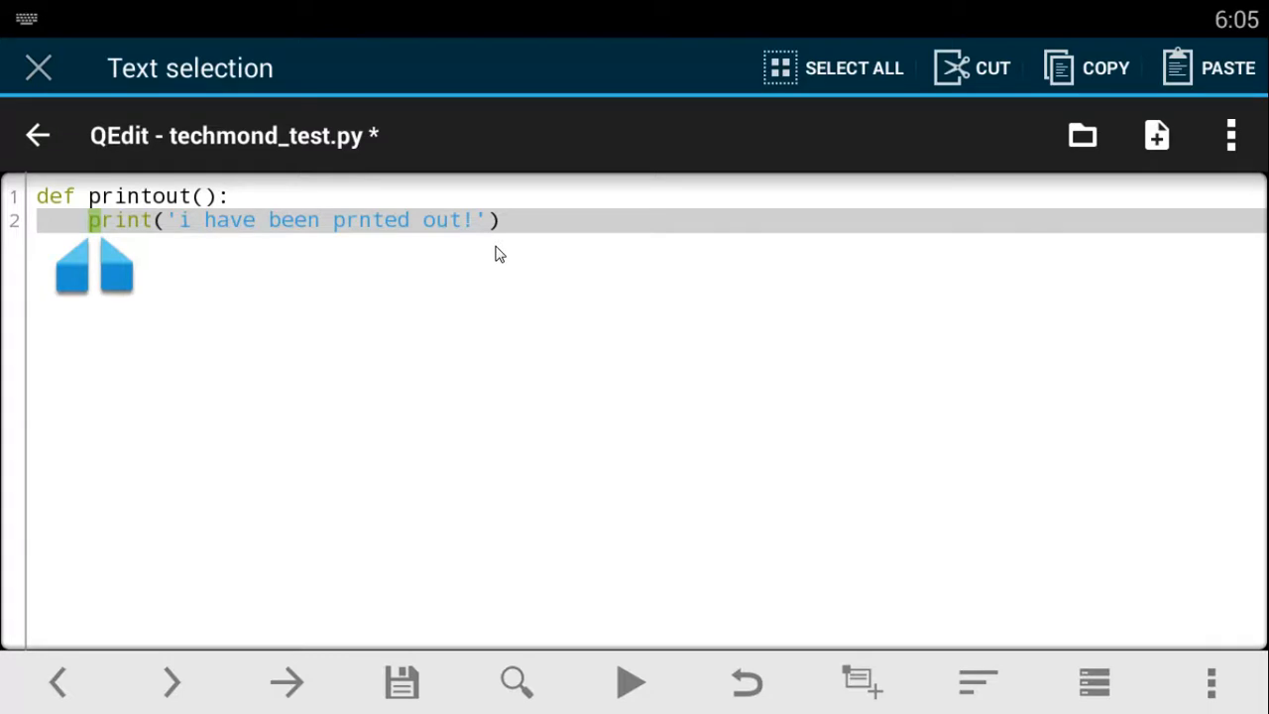
pyautogui.click(500, 220)
pyautogui.write('p')
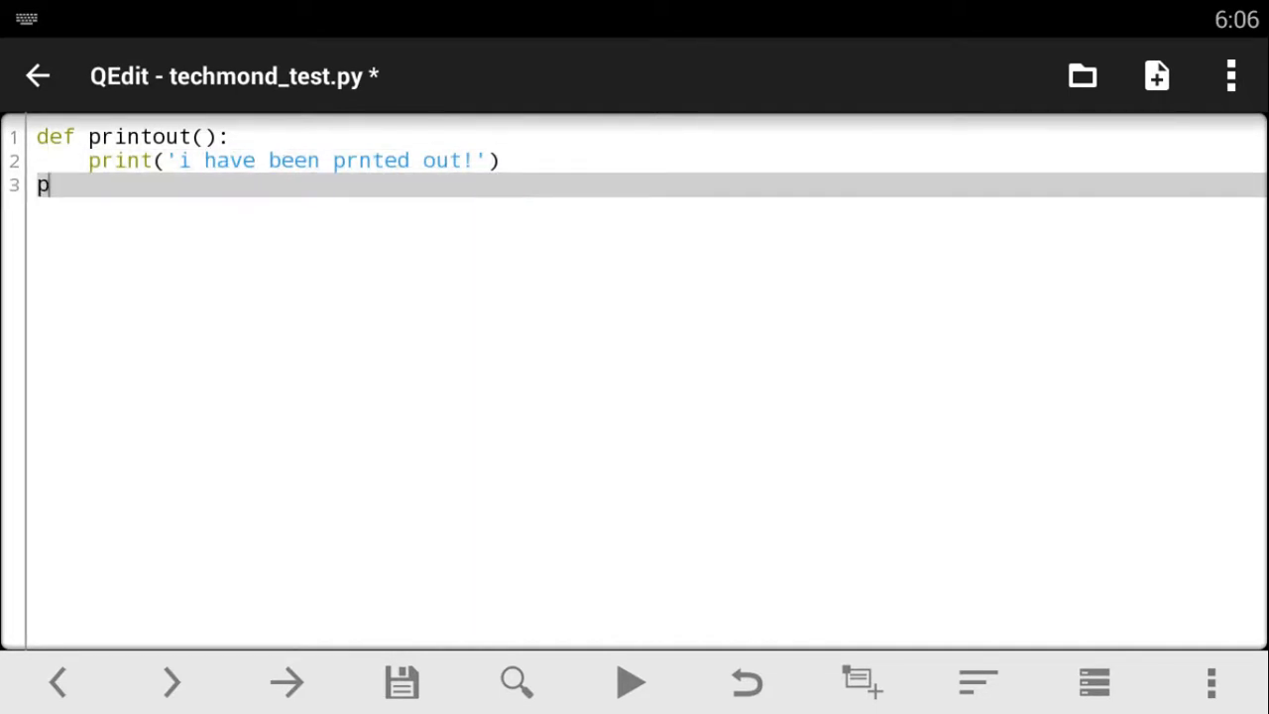
# Step: Complete print('jhfshbgk') on line 3 and position the cursor to indent it into printout()
pyautogui.write('rint')
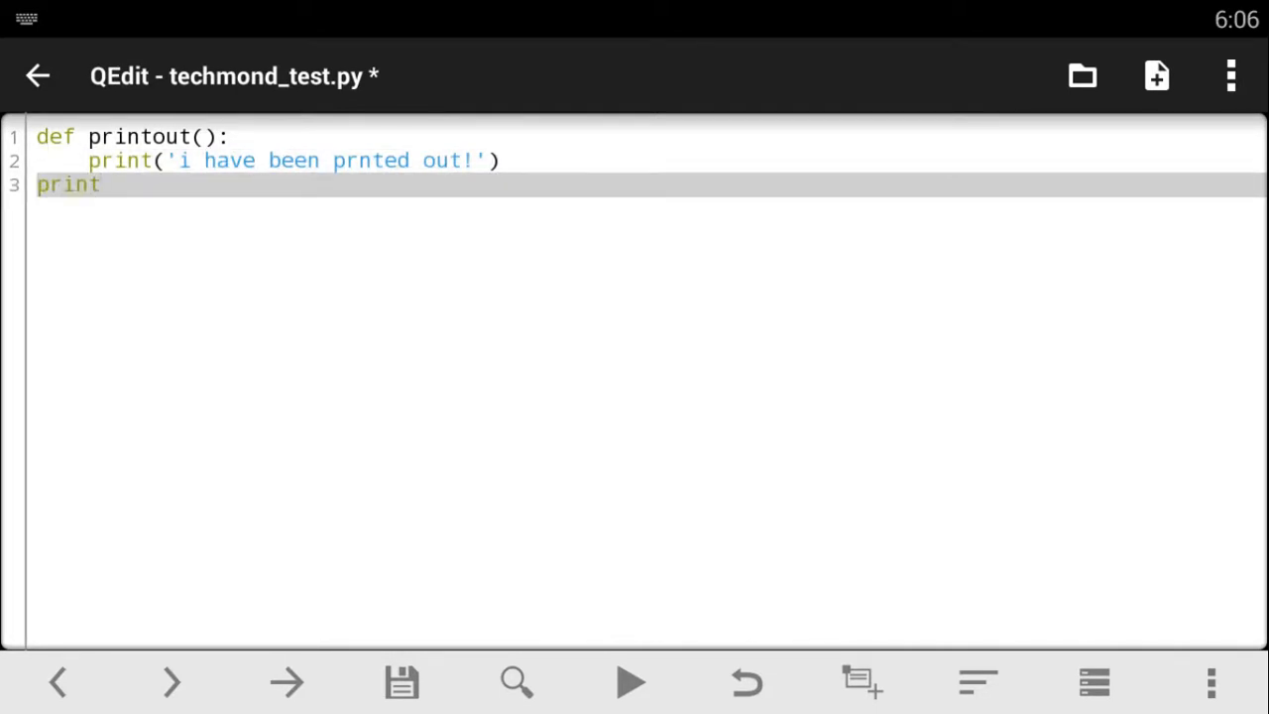
pyautogui.write("('')")
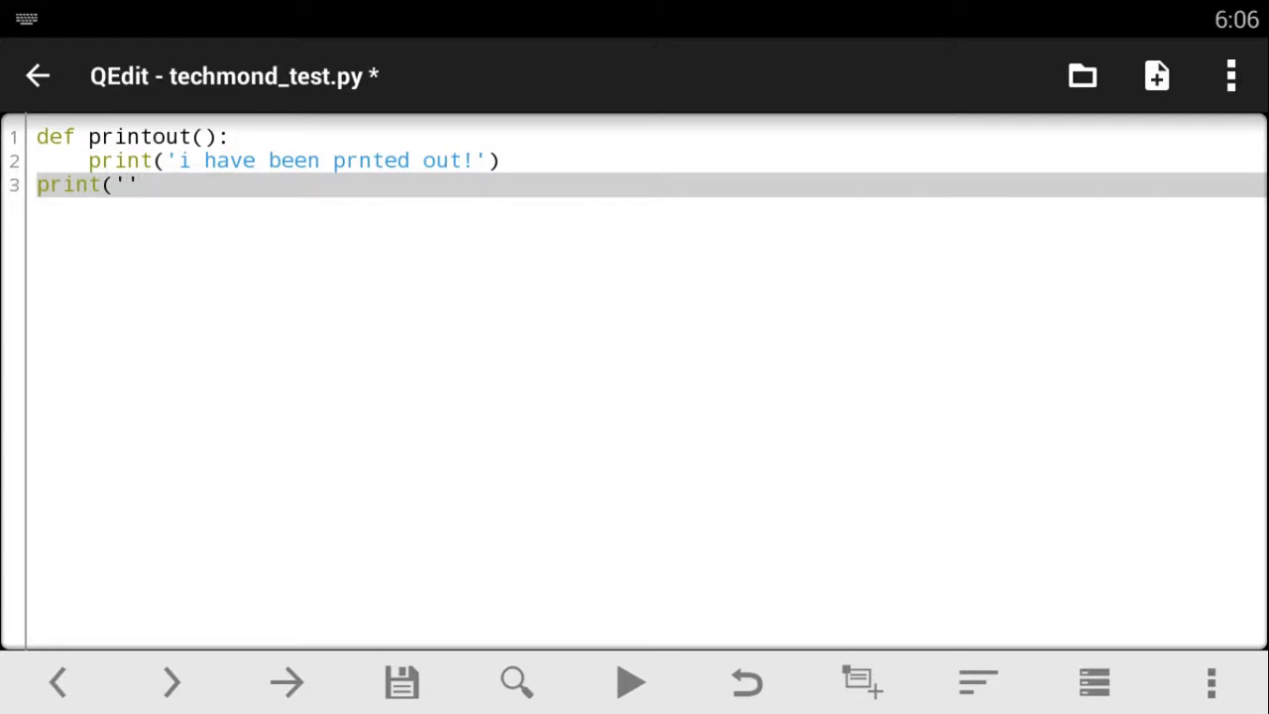
pyautogui.write('jhfshbgk')
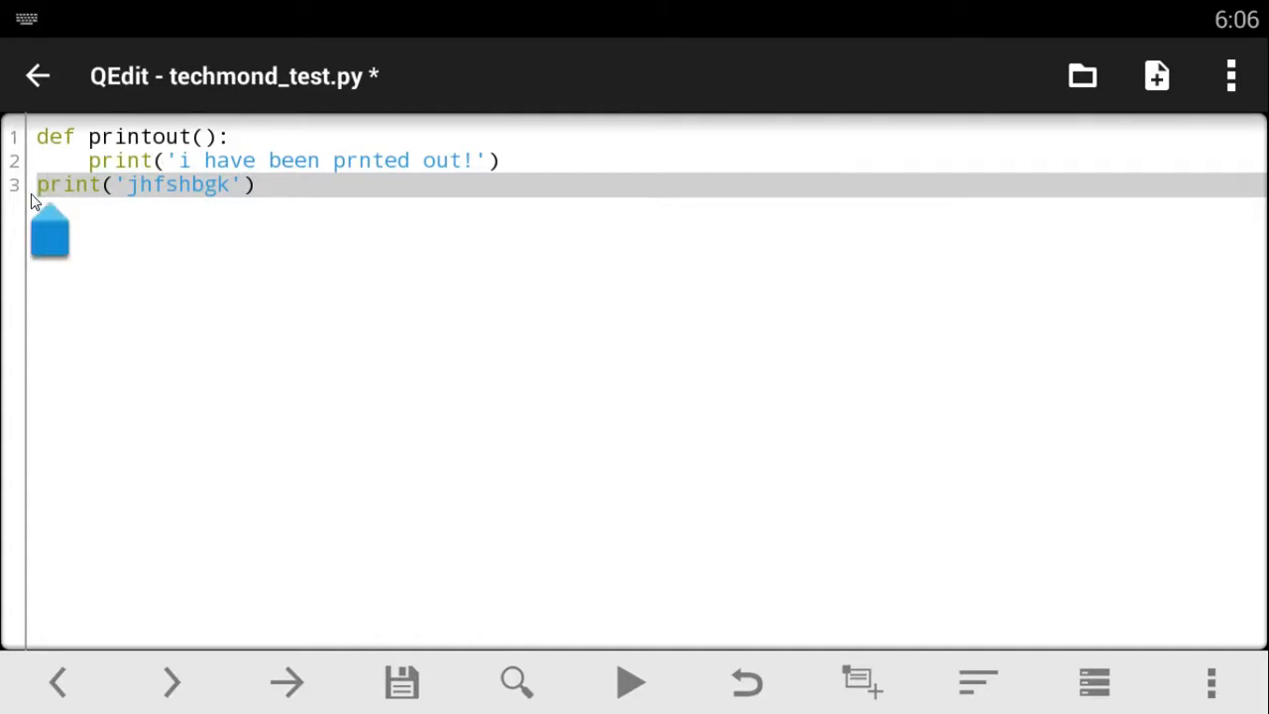
pyautogui.click(149, 184)
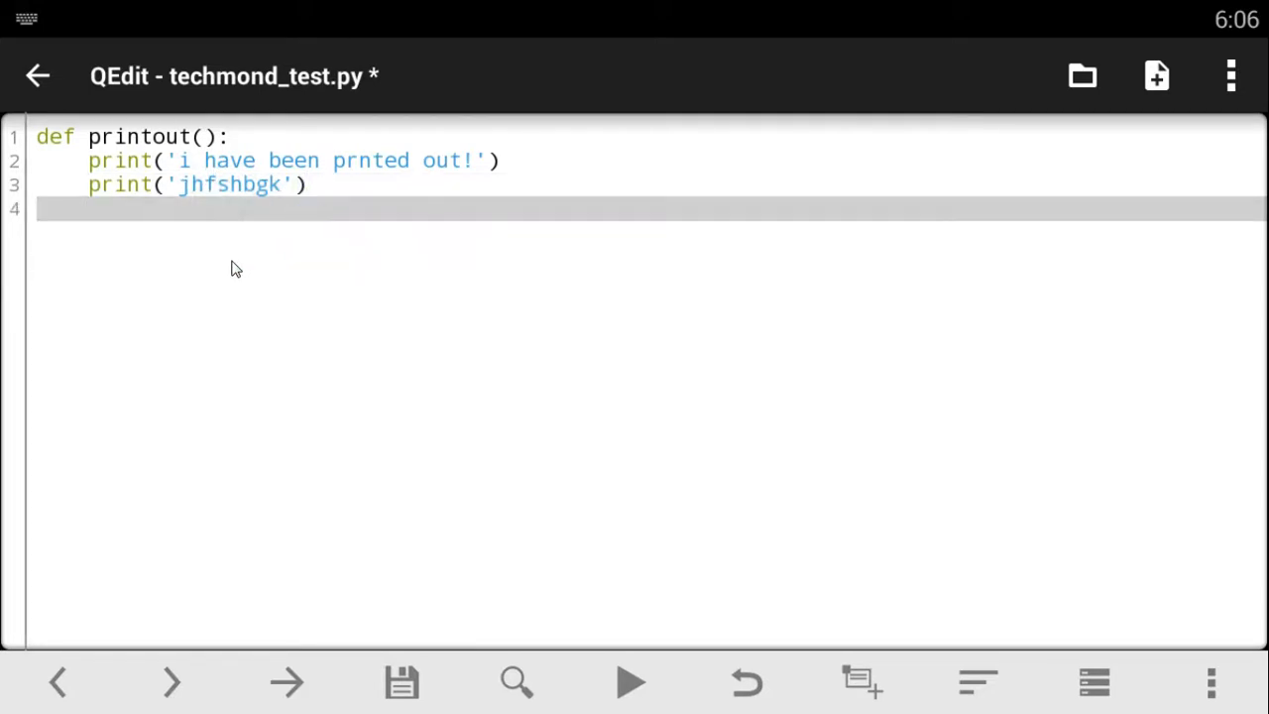
# Step: Add an empty line after the function and save techmond_test.py
pyautogui.press('enter')
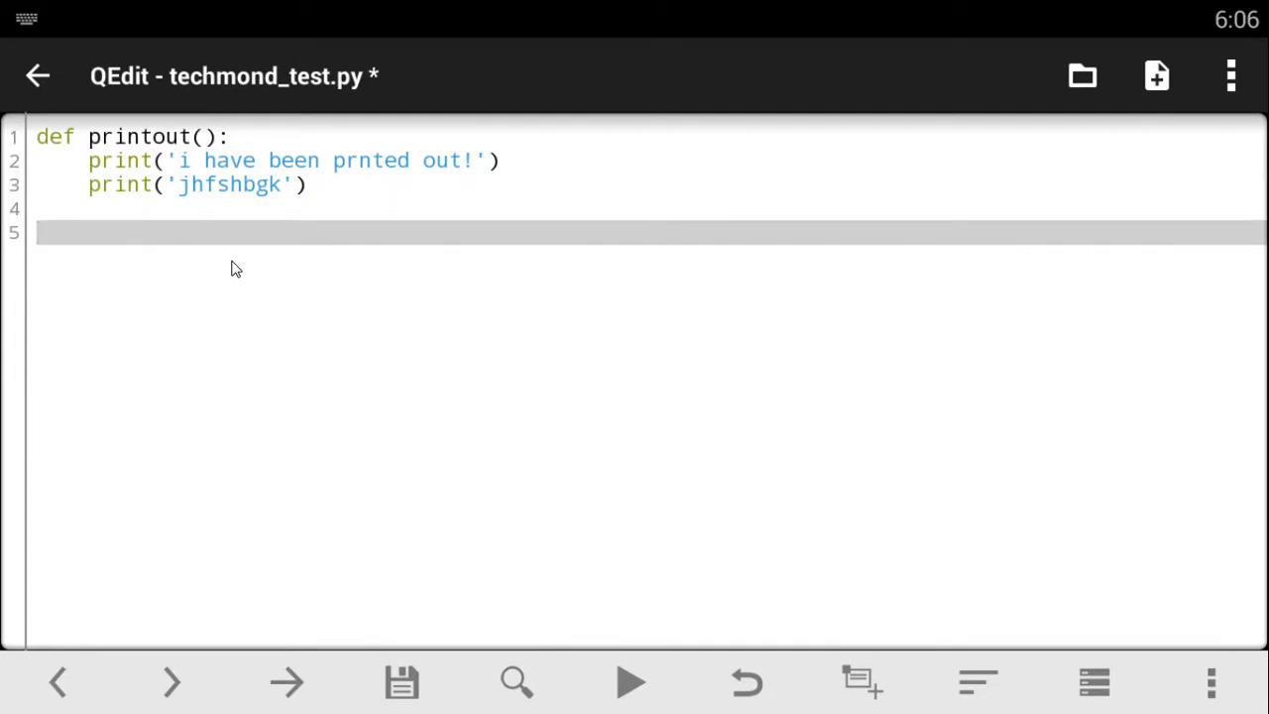
pyautogui.moveTo(401, 682)
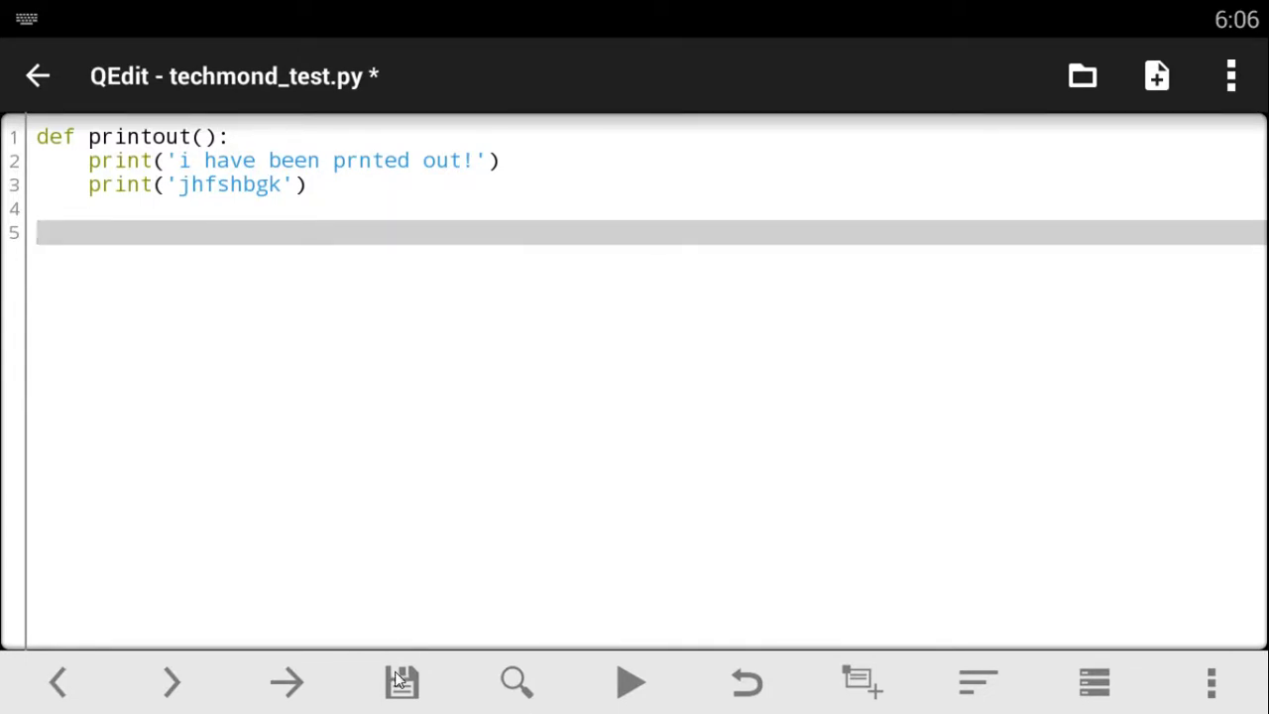
pyautogui.click(400, 682)
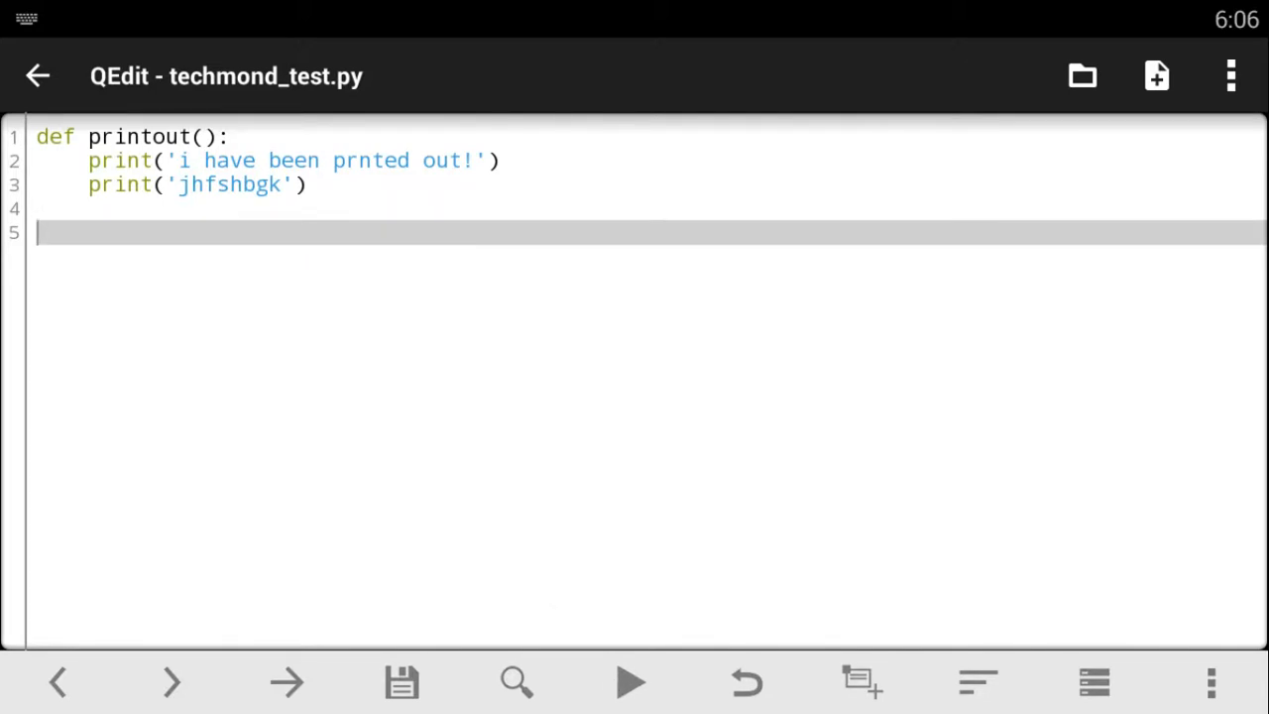
# Step: Call printout() three times on lines 5 through 7
pyautogui.write('prt')
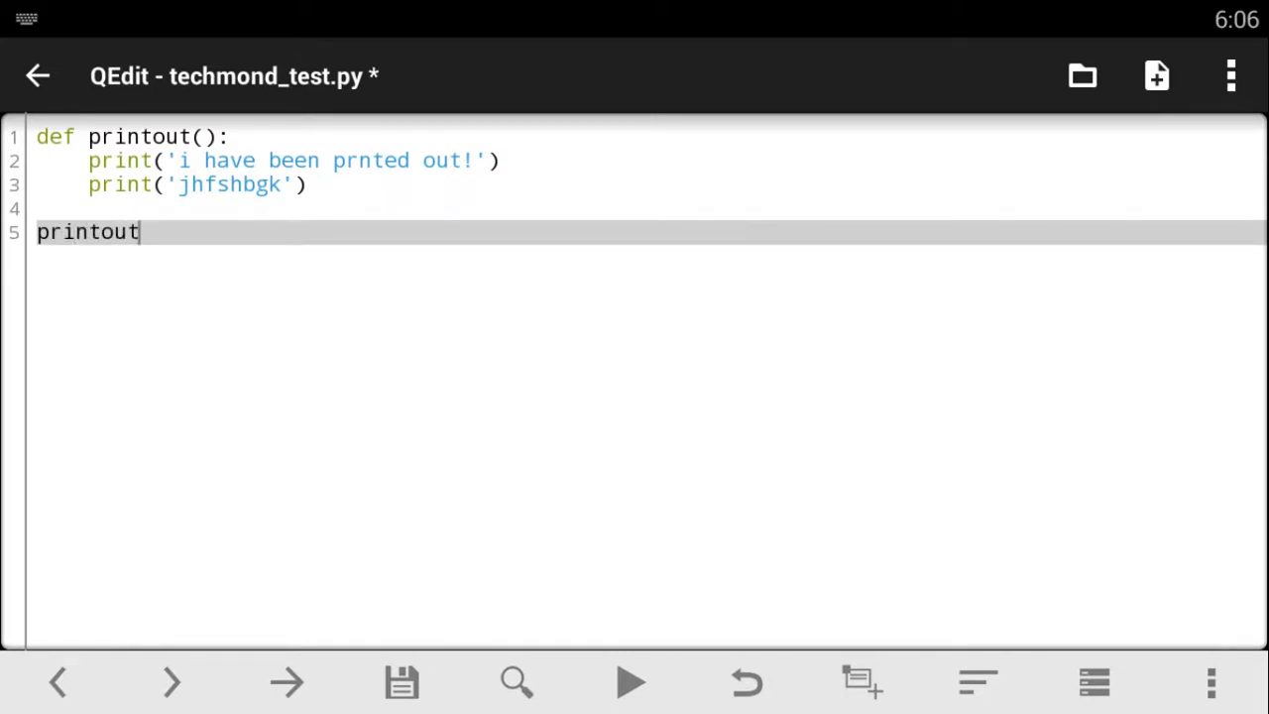
pyautogui.write('()')
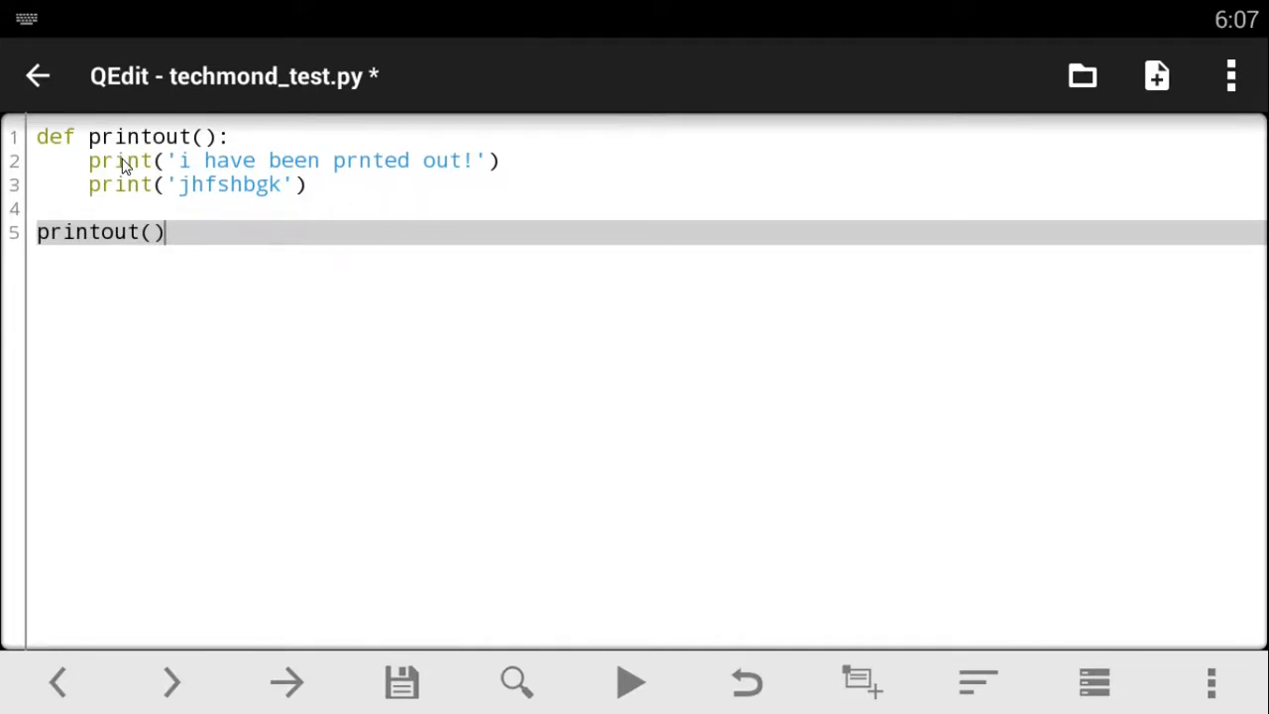
pyautogui.write('print')
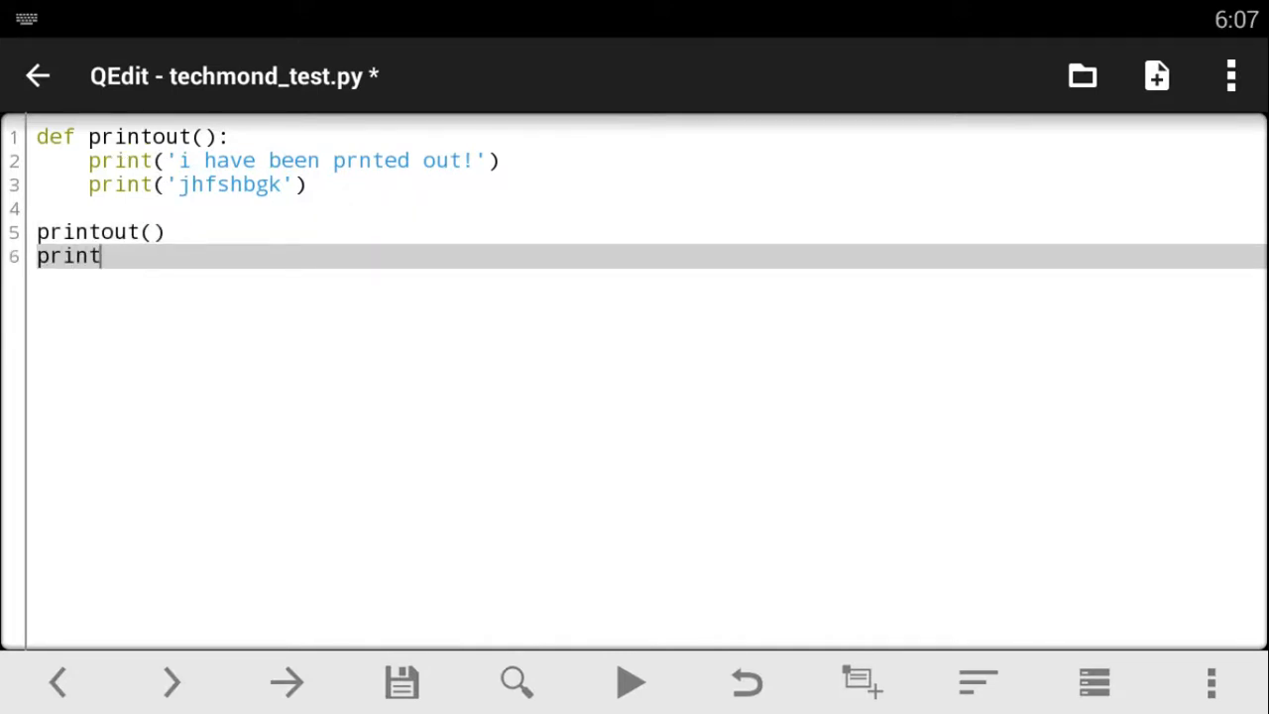
pyautogui.write('o')
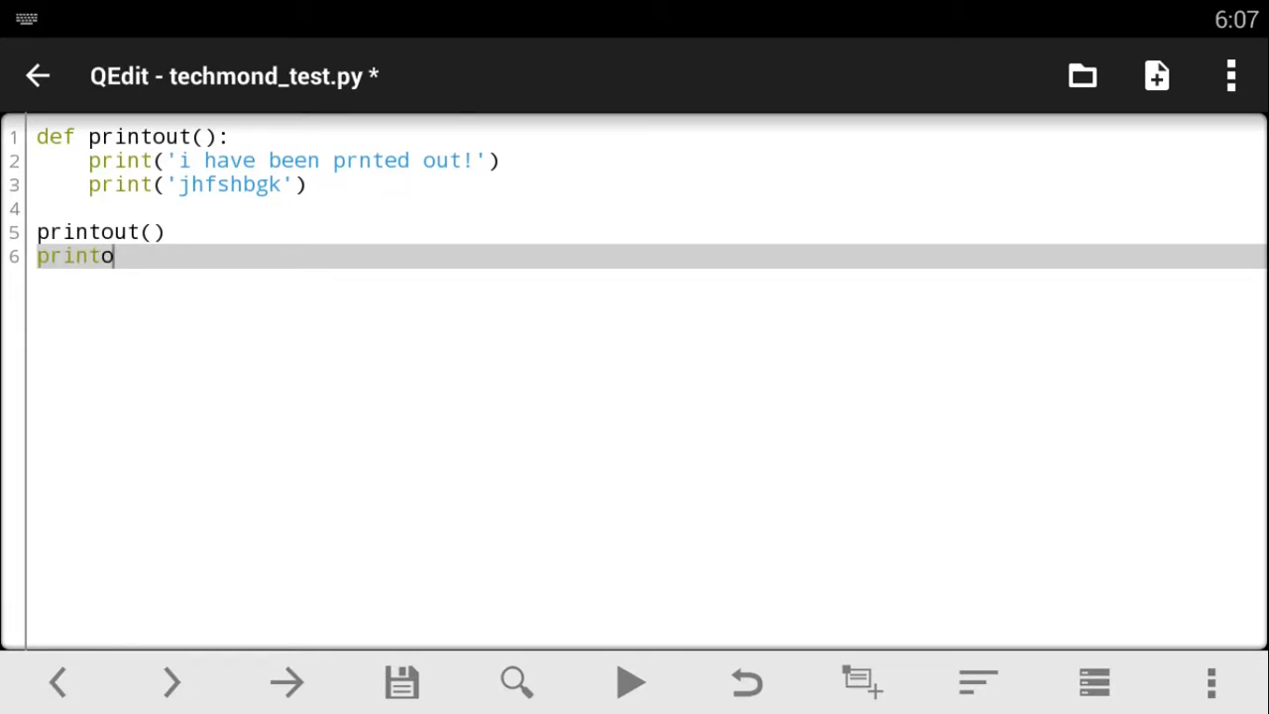
pyautogui.write('ut()')
pyautogui.write('pr')
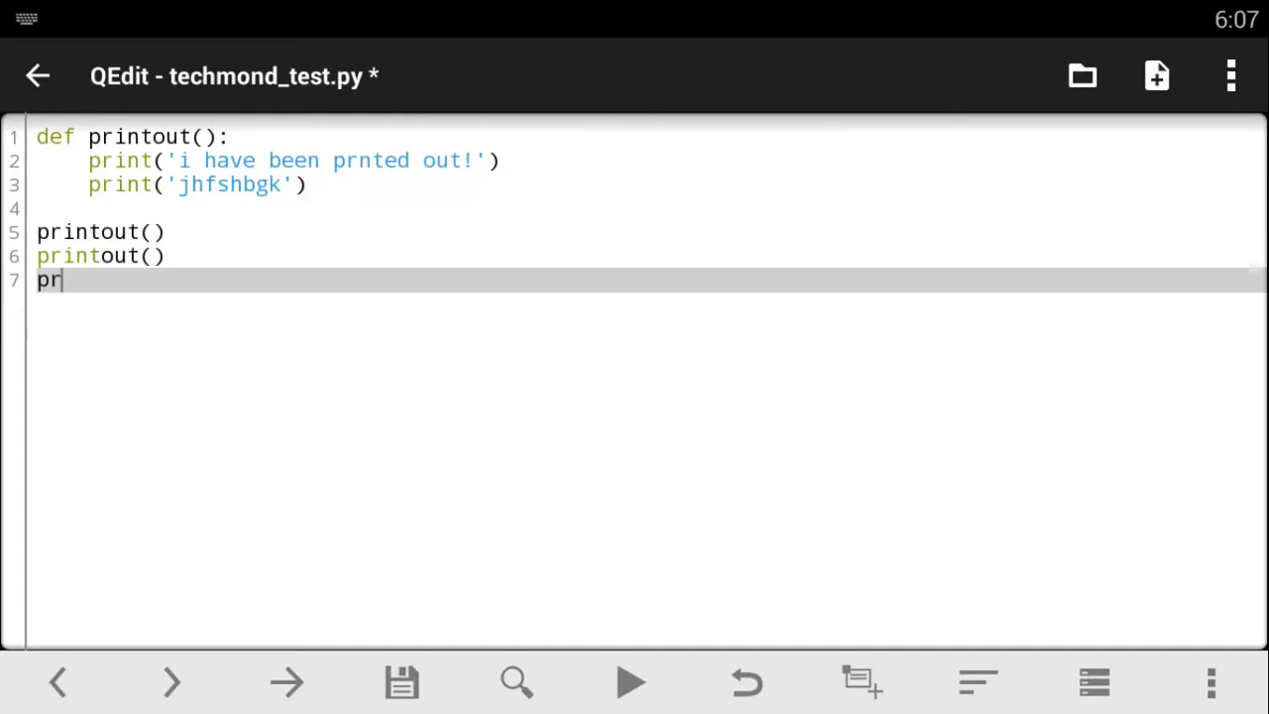
pyautogui.write('int')
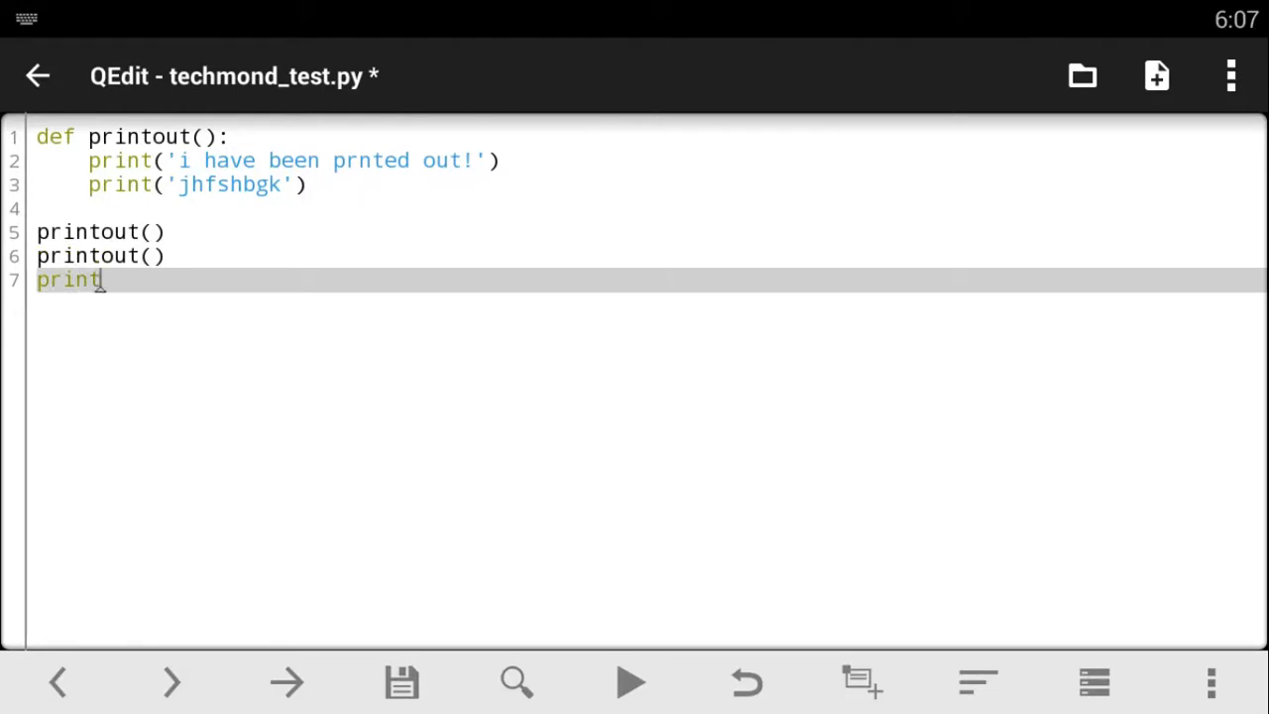
pyautogui.write('out(')
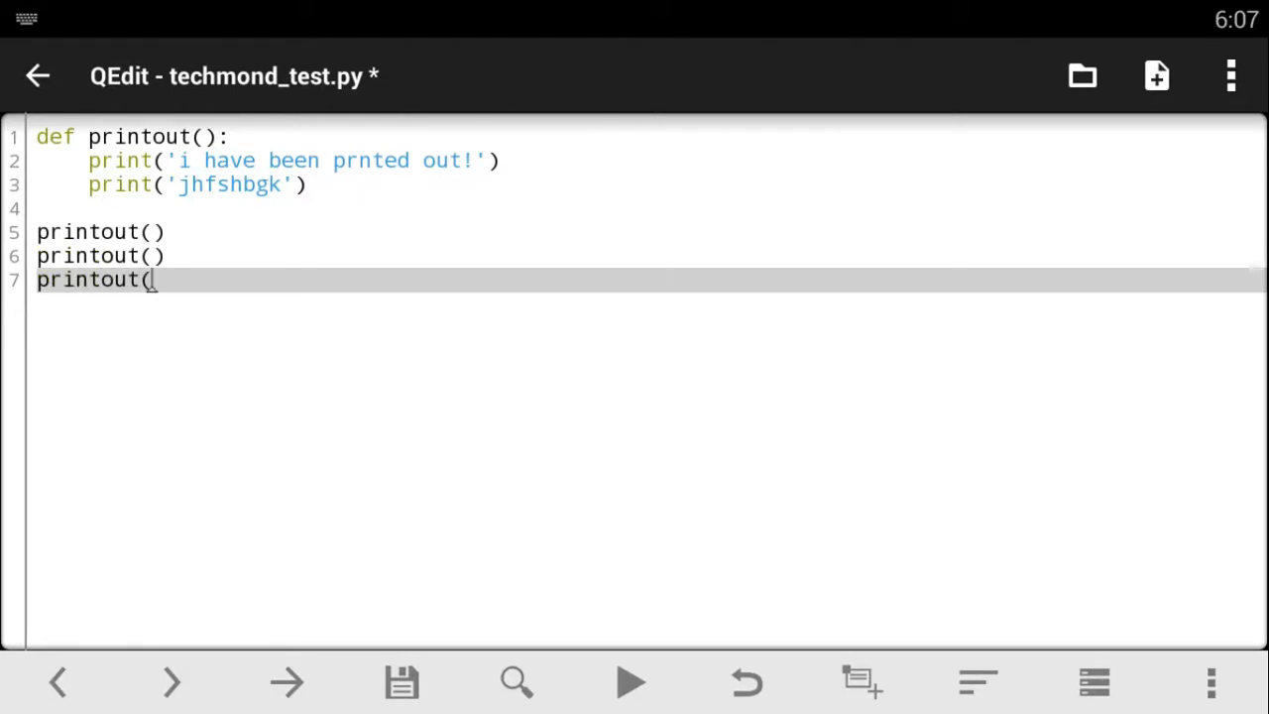
pyautogui.write(')')
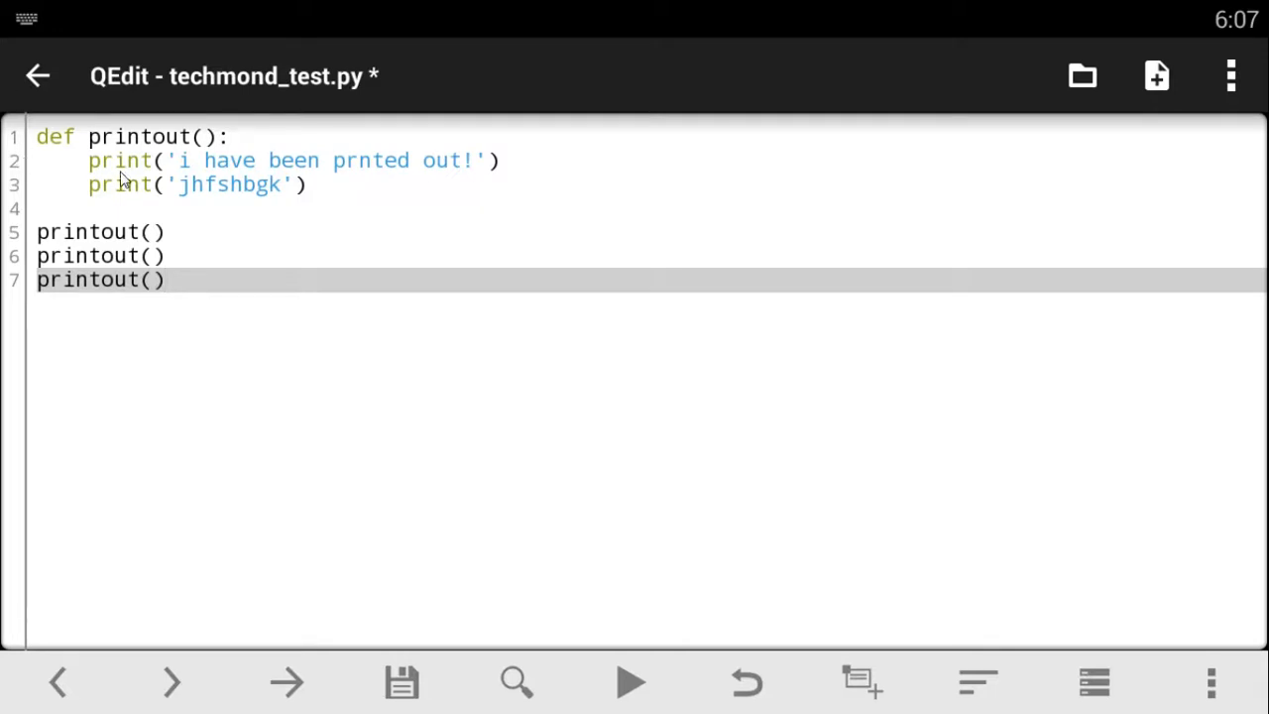
pyautogui.moveTo(268, 210)
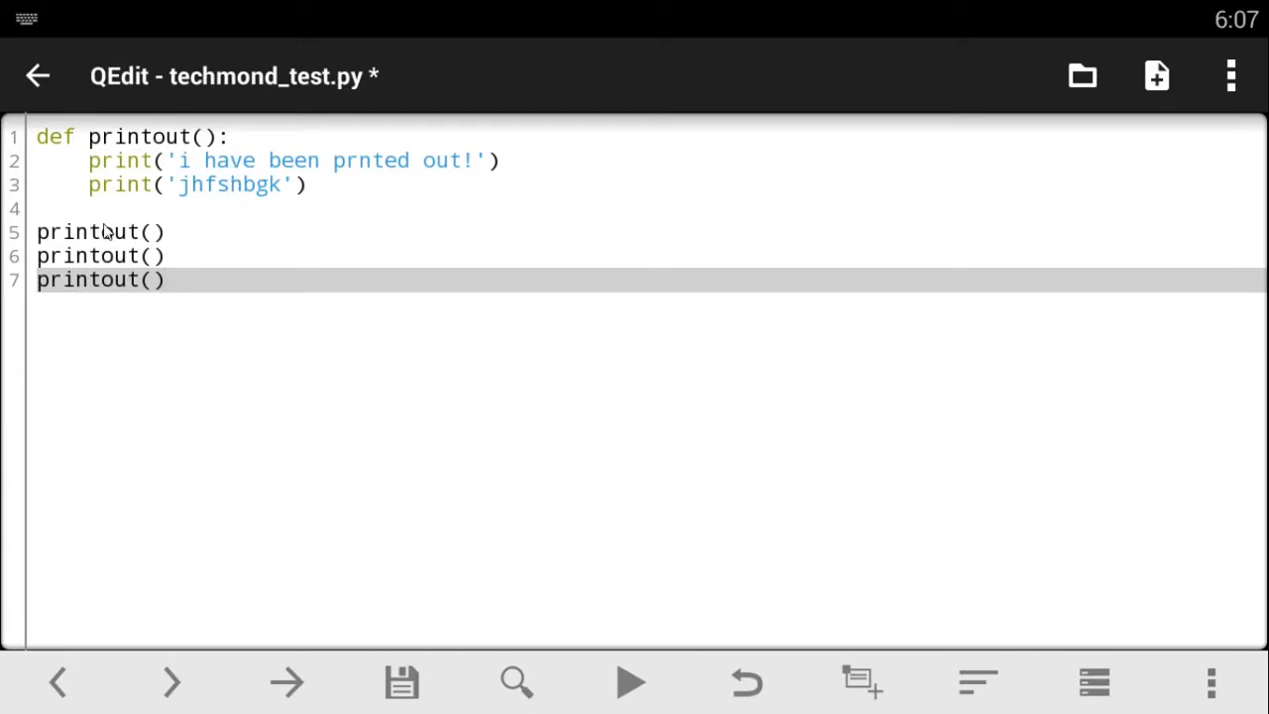
pyautogui.moveTo(146, 294)
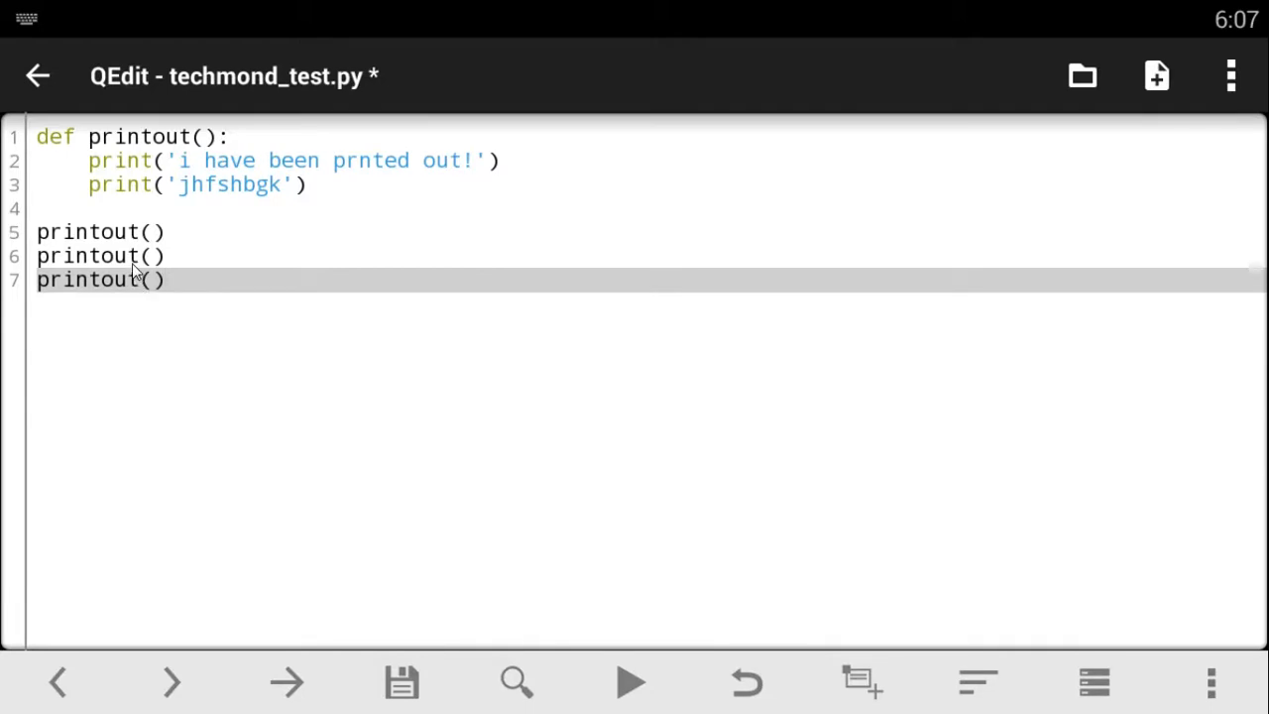
pyautogui.moveTo(143, 191)
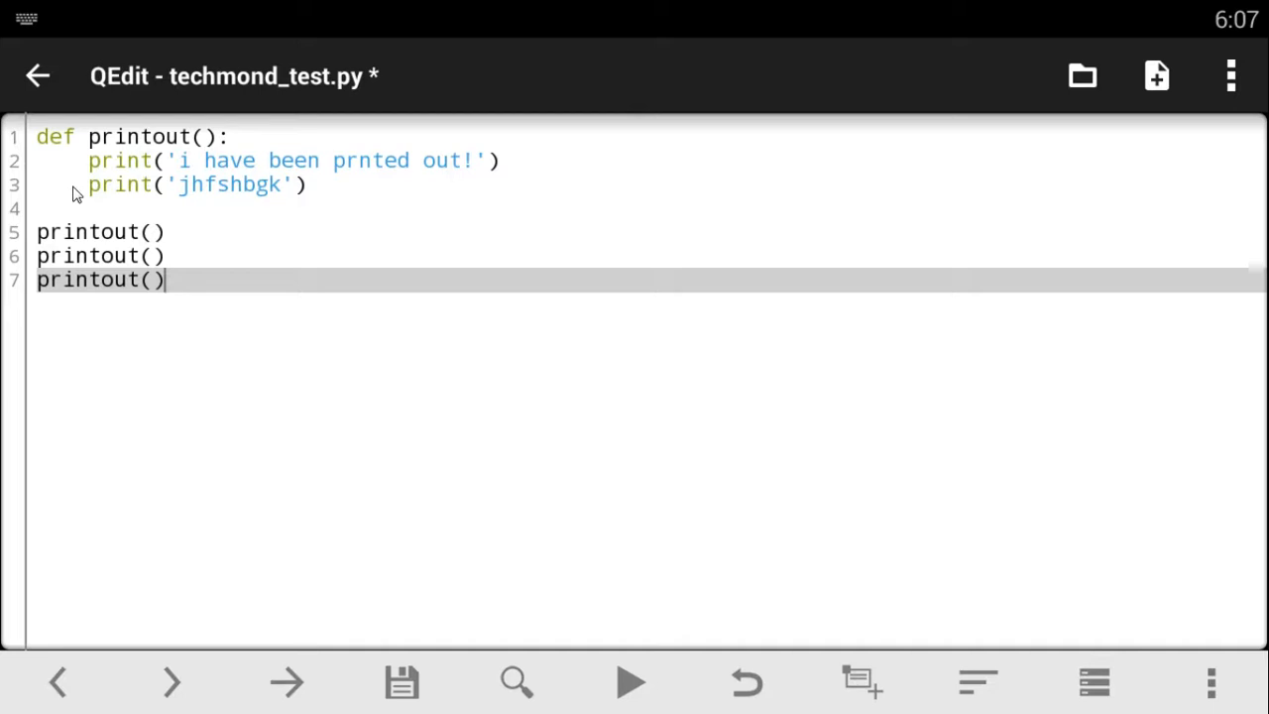
pyautogui.moveTo(155, 262)
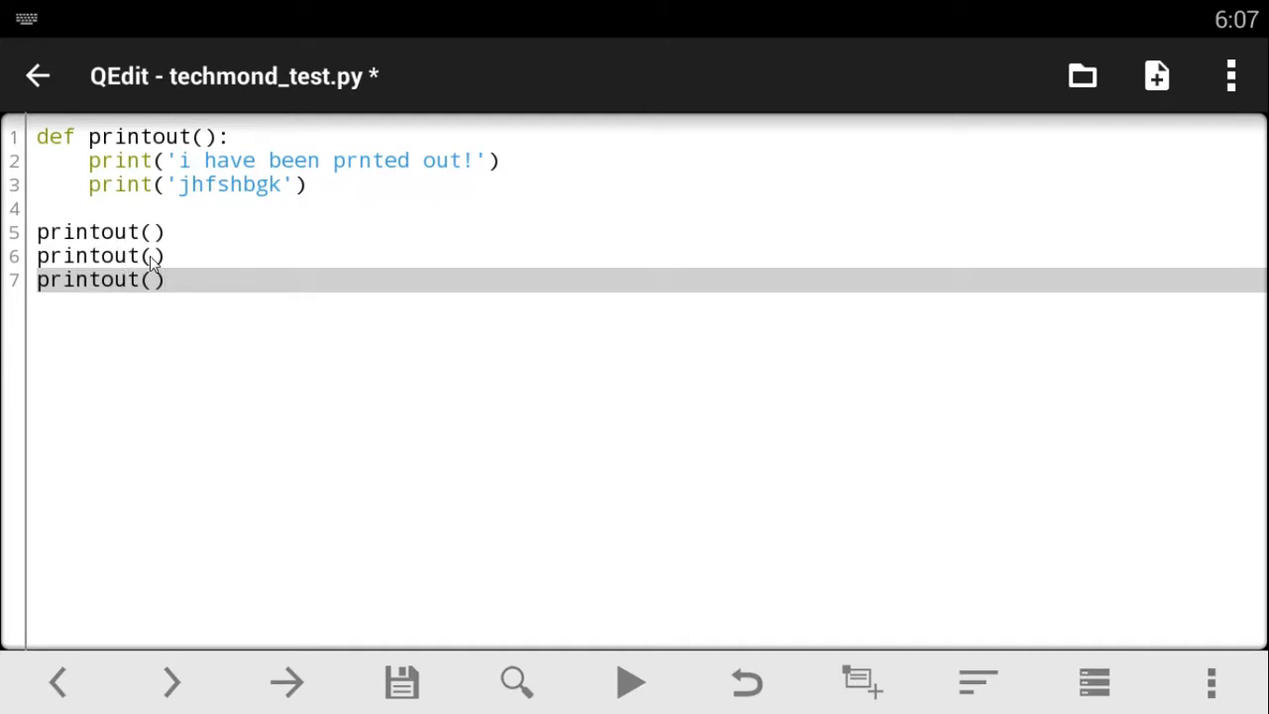
pyautogui.moveTo(91, 286)
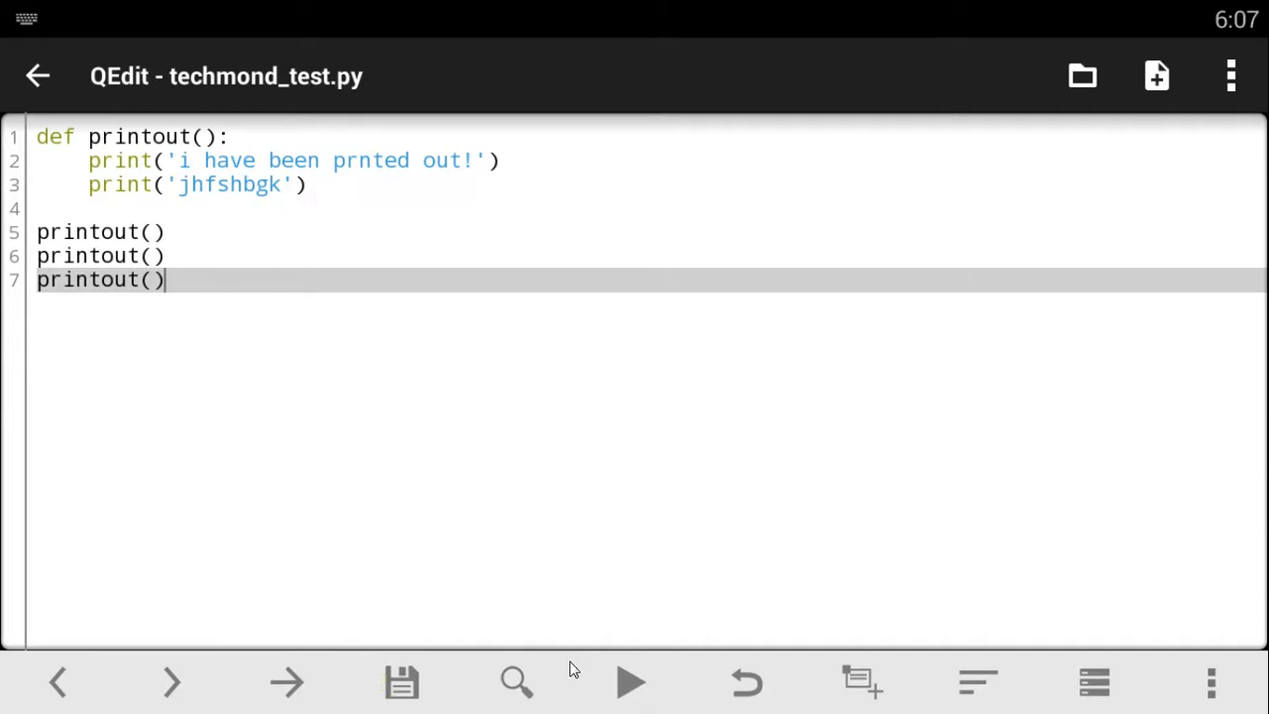
# Step: Save techmond_test.py and run it, printing both lines three times in the console
pyautogui.click(400, 682)
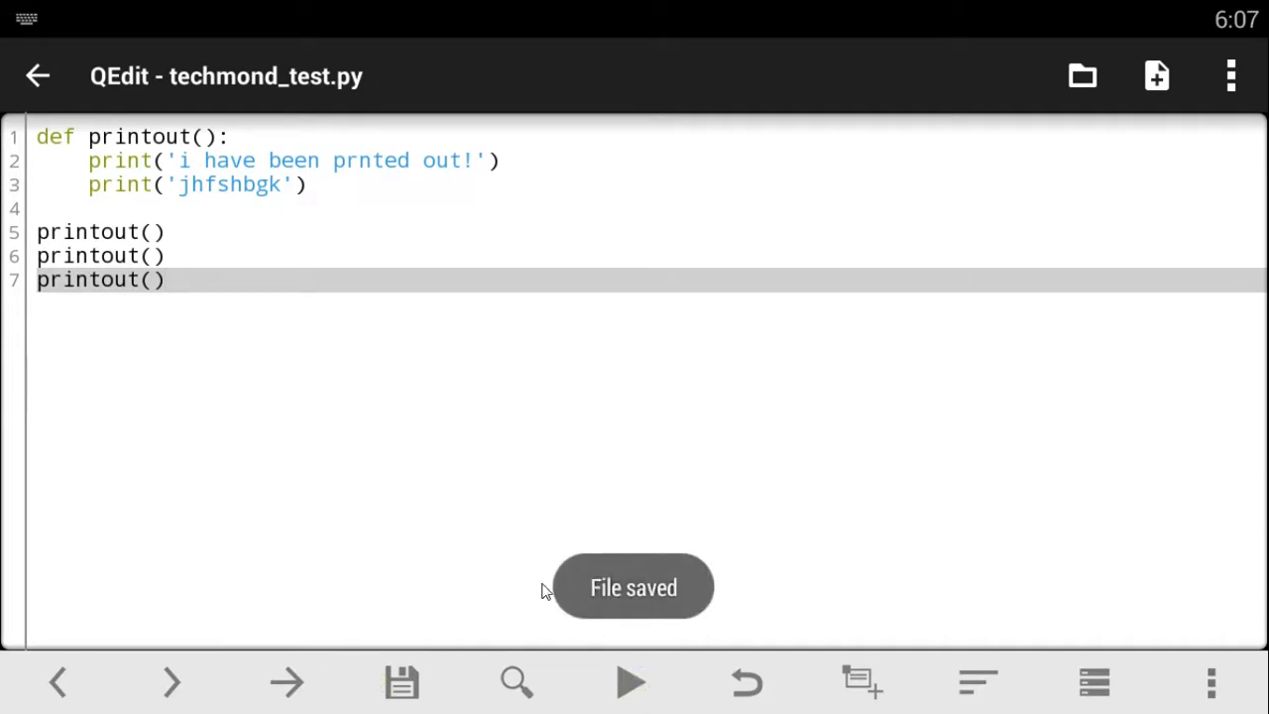
pyautogui.click(632, 682)
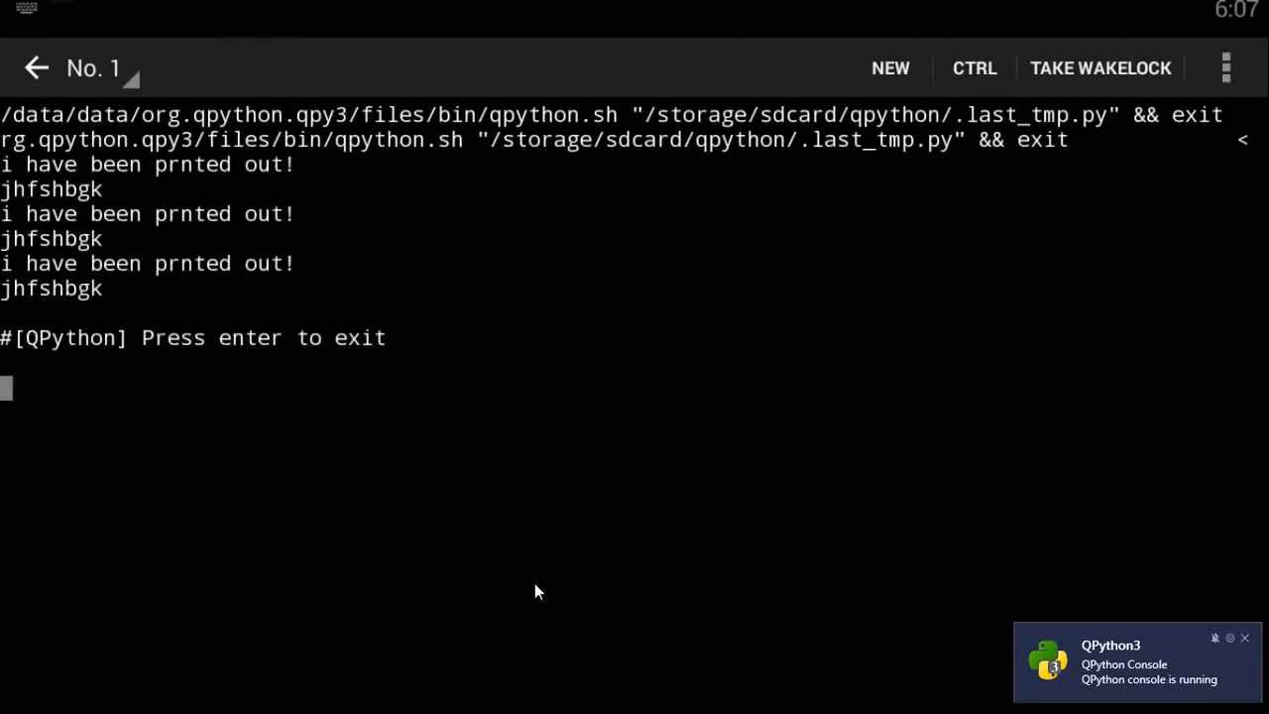
pyautogui.moveTo(539, 579)
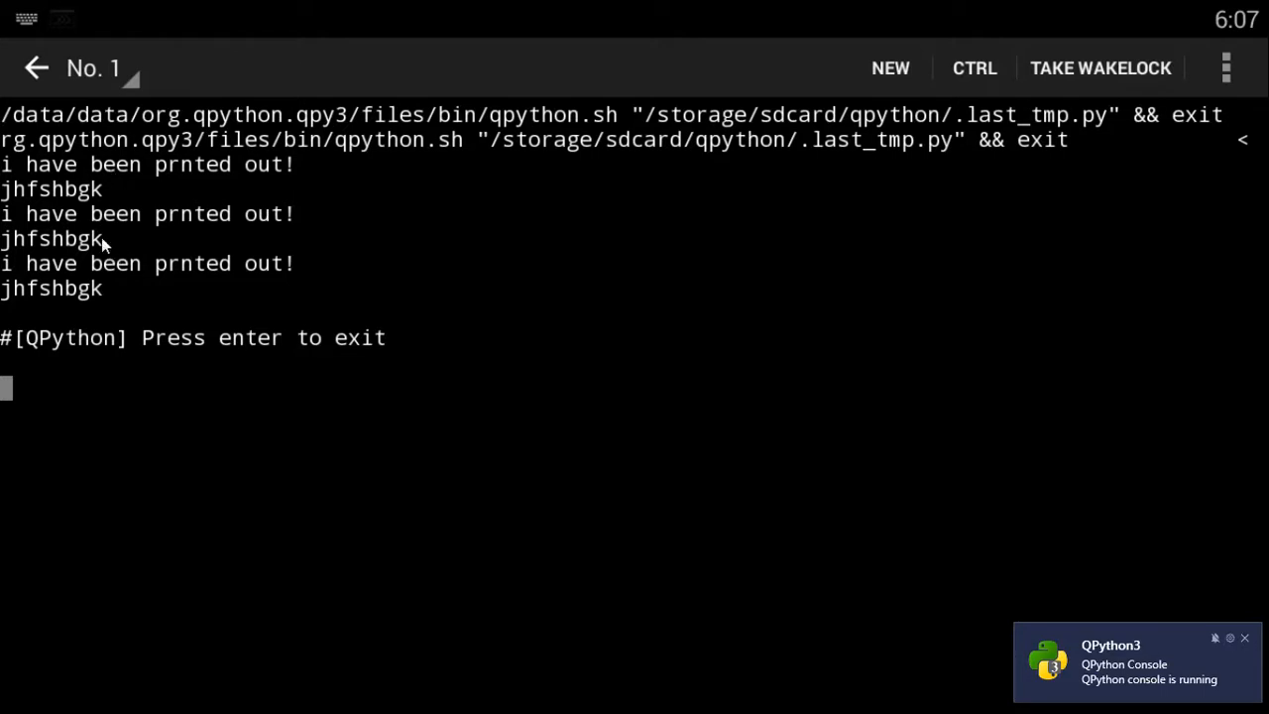
pyautogui.moveTo(111, 180)
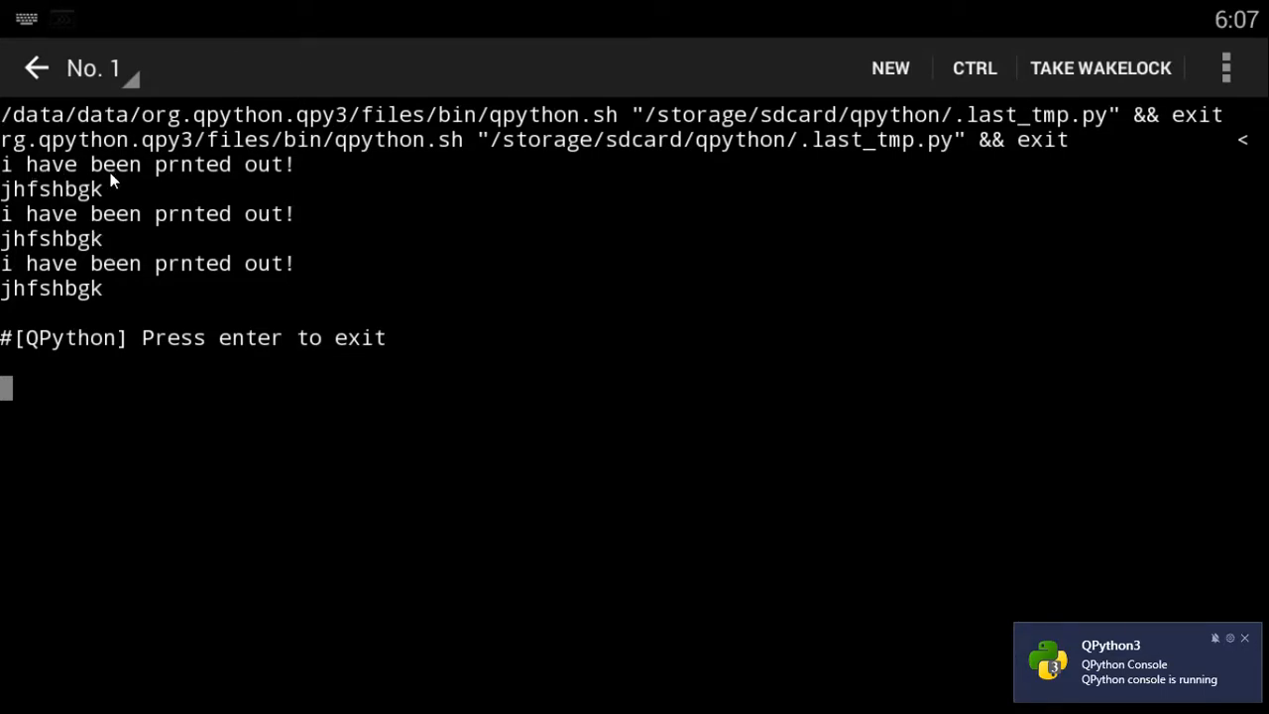
pyautogui.moveTo(163, 210)
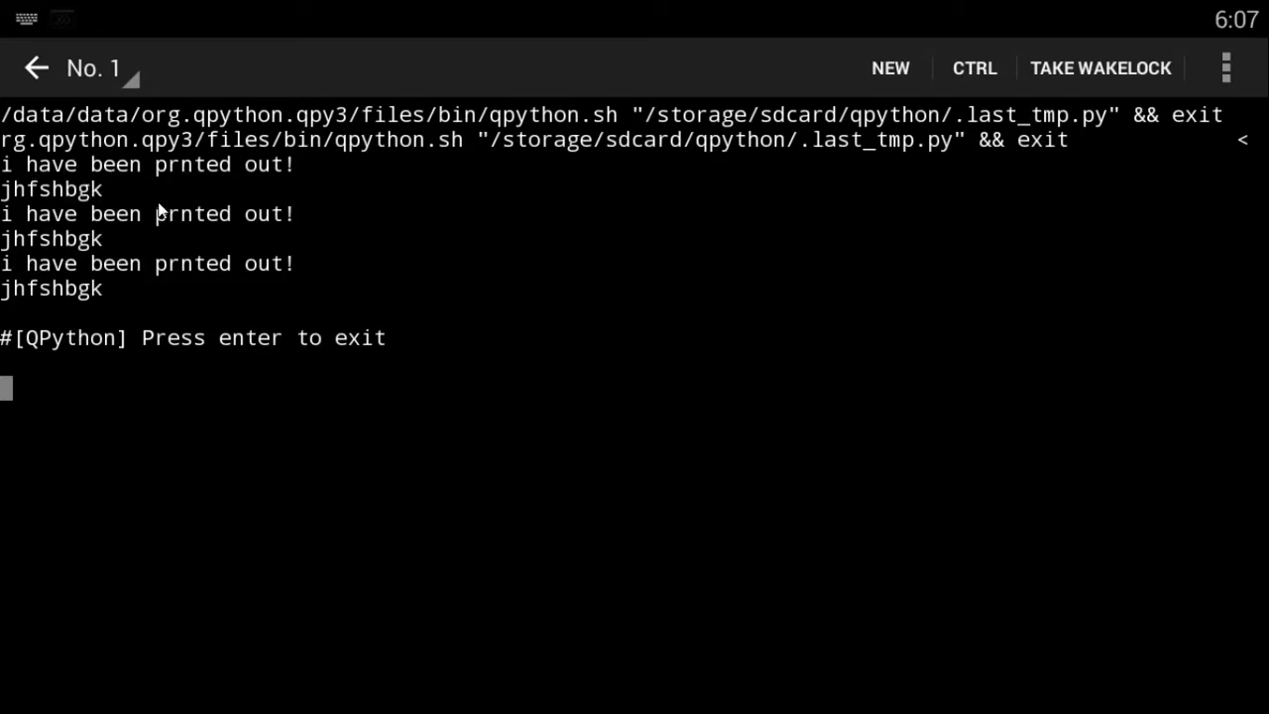
pyautogui.moveTo(168, 301)
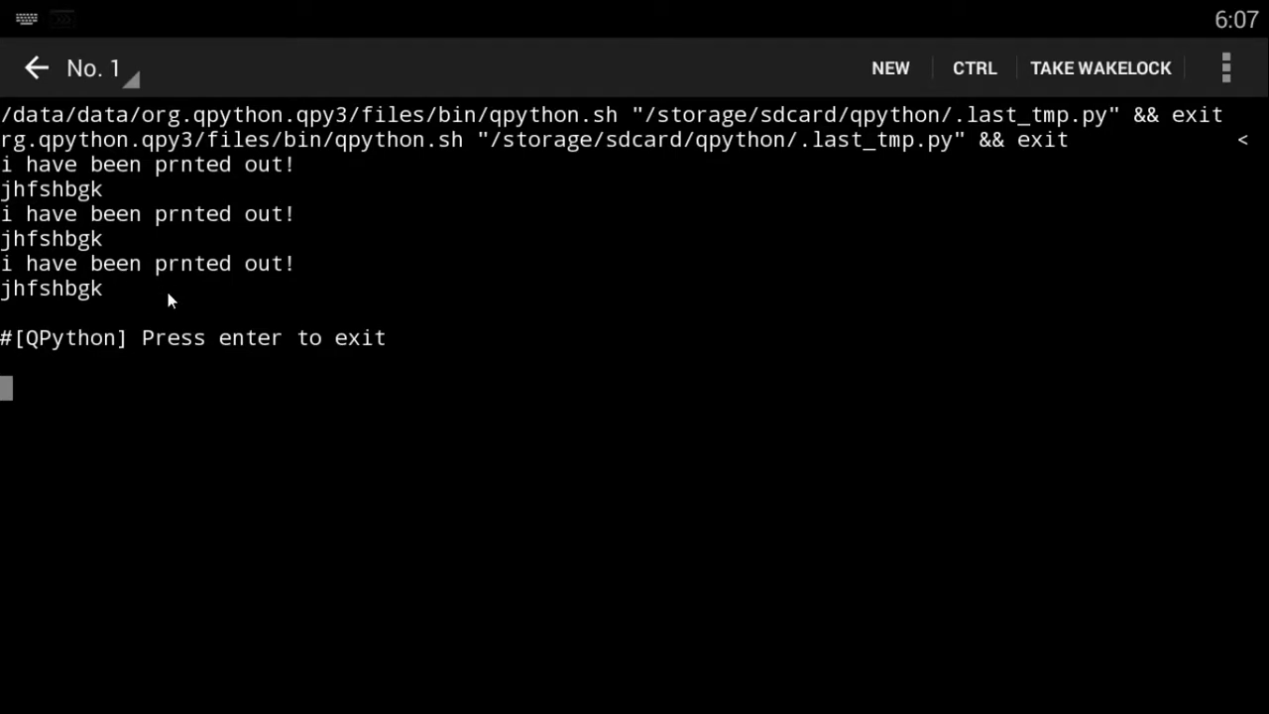
pyautogui.moveTo(44, 8)
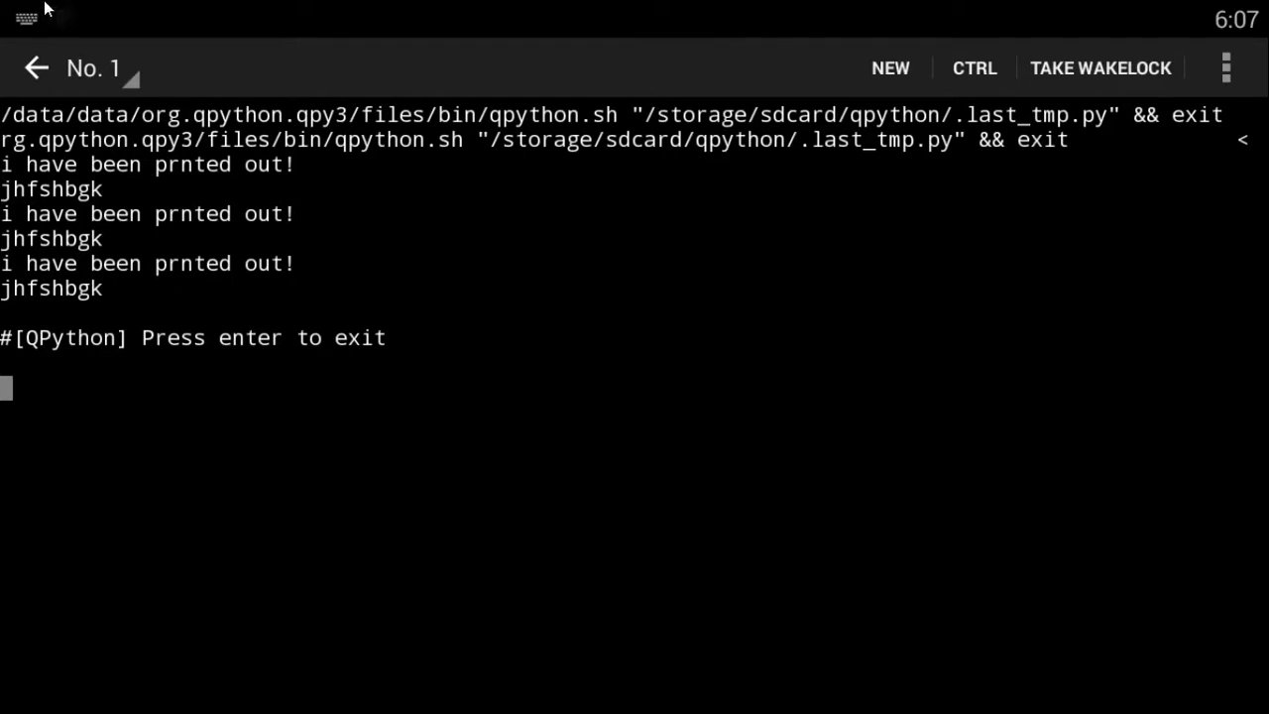
# Step: Close console session No. 1 and return to techmond_test.py in QEdit
pyautogui.click(93, 68)
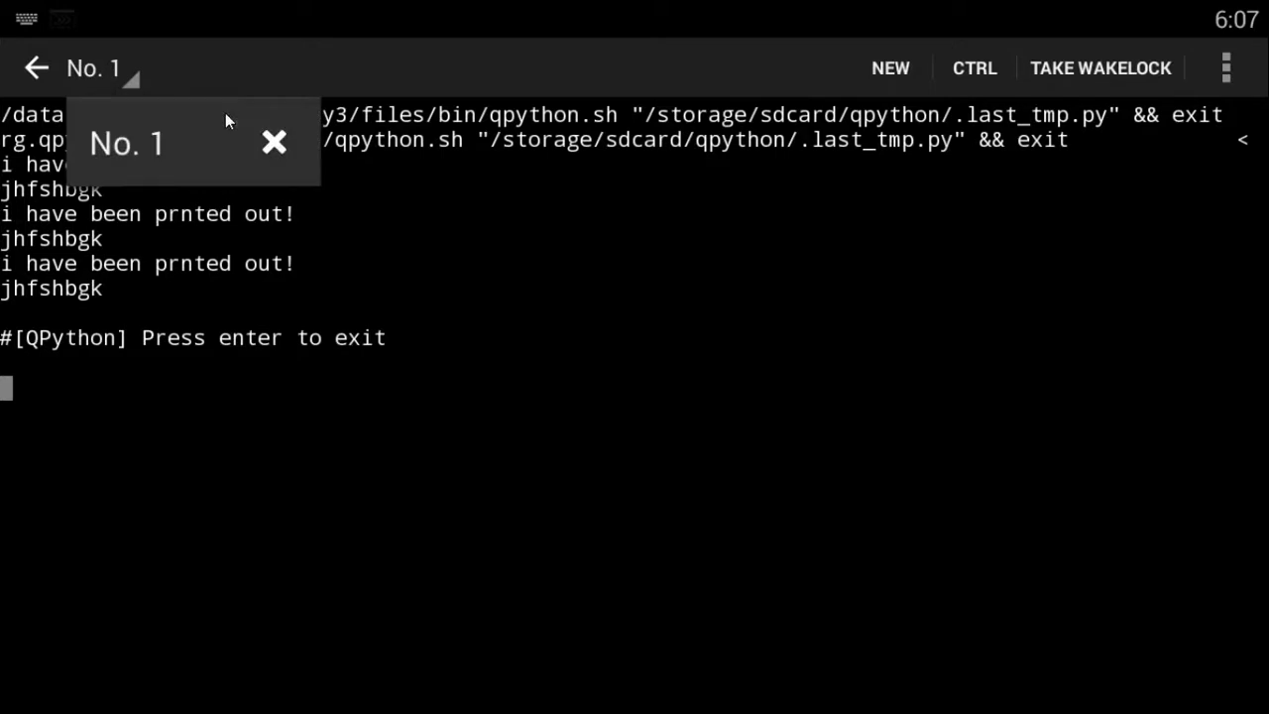
pyautogui.click(273, 143)
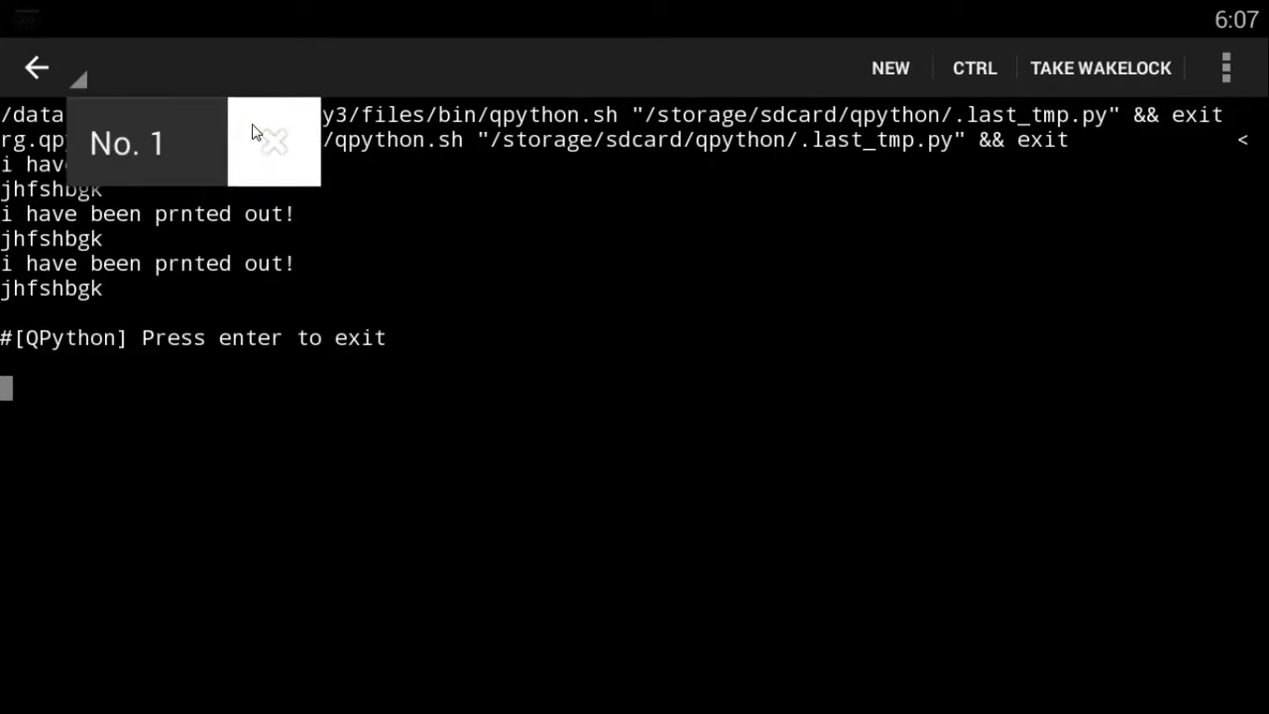
pyautogui.click(36, 68)
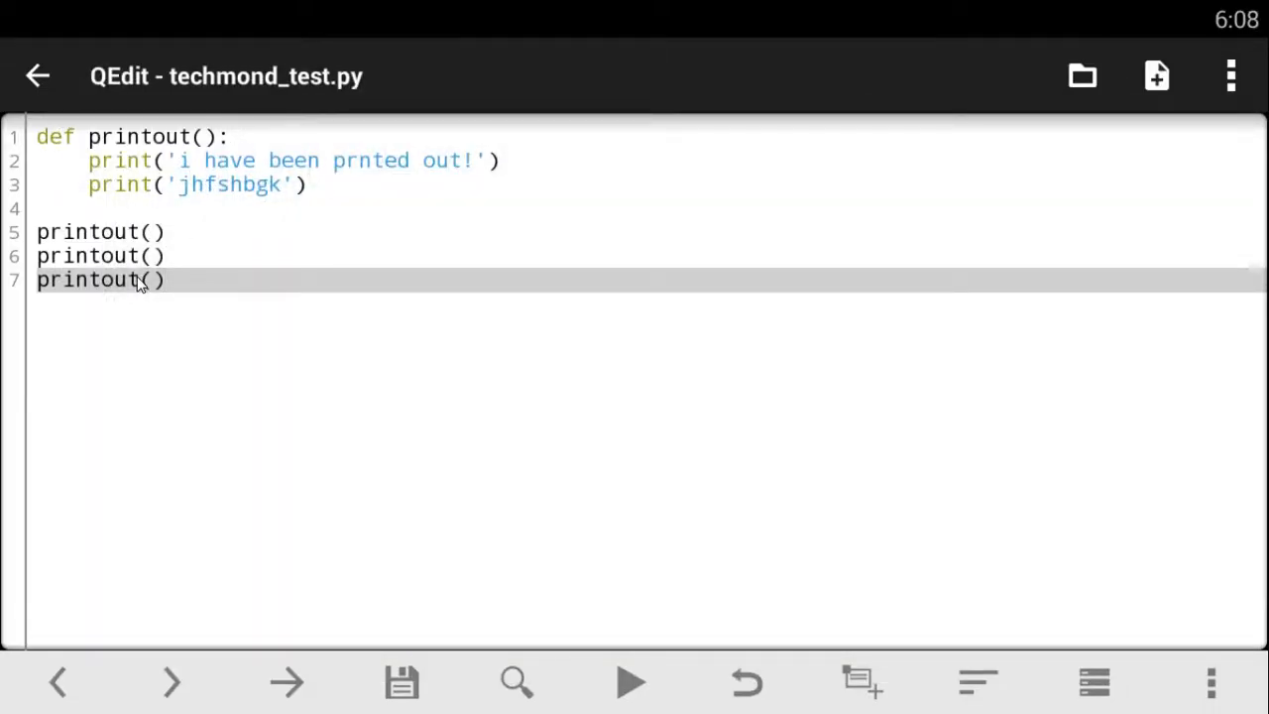